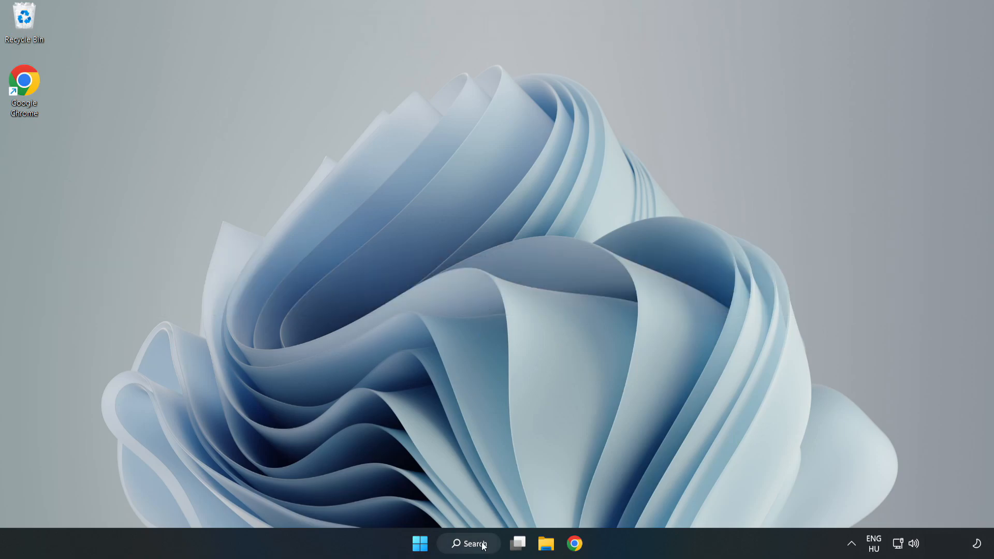
Step: Search Windows for 'device manager' so Device Manager shows as the best match
click(468, 544)
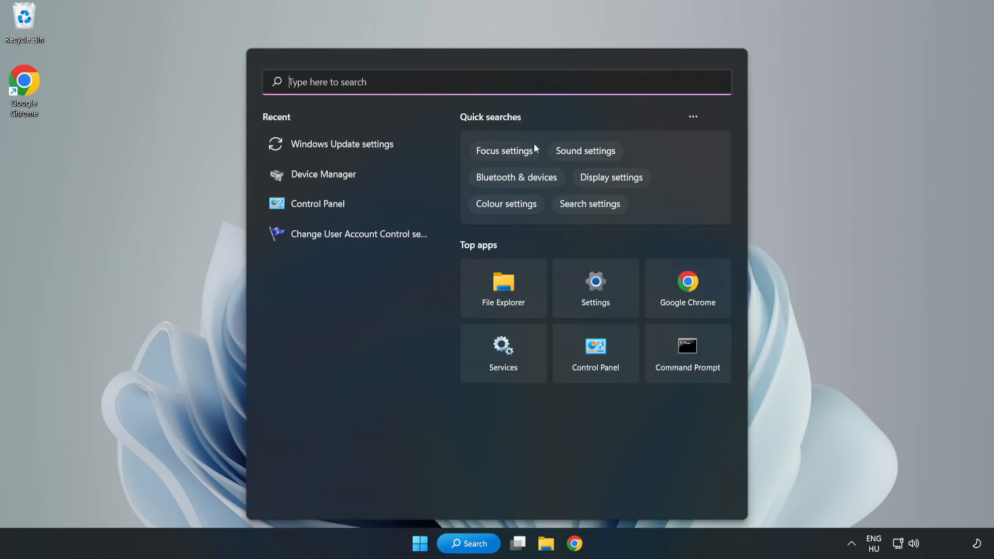
text(device manager)
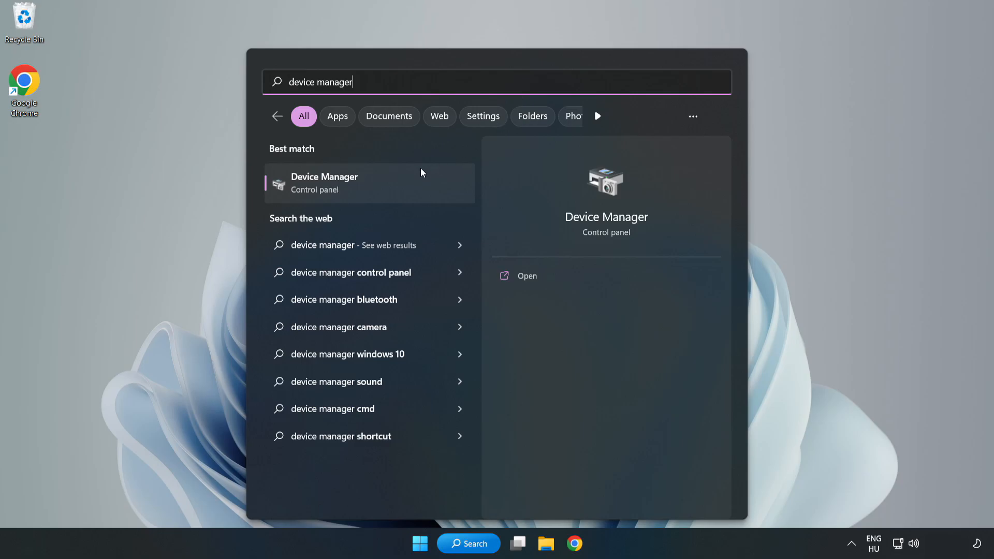
mouse_move(369, 193)
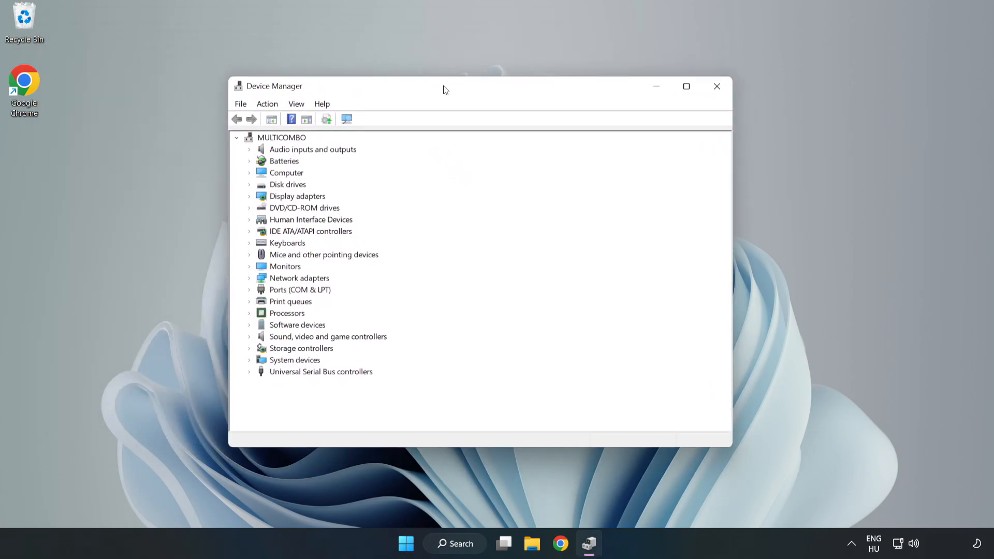
Step: Run an automatic driver search for the VMware SVGA 3D adapter under Display adapters
click(296, 196)
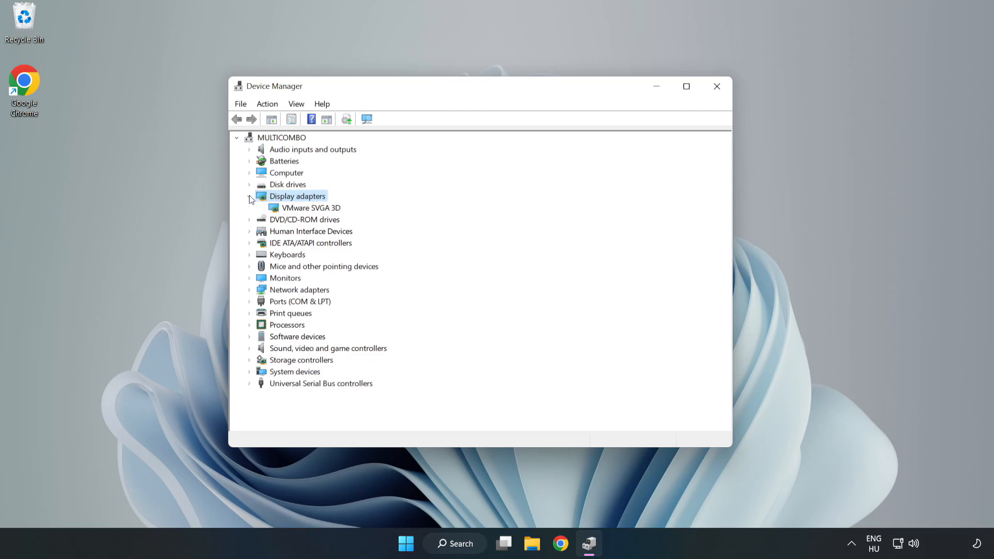
click(311, 207)
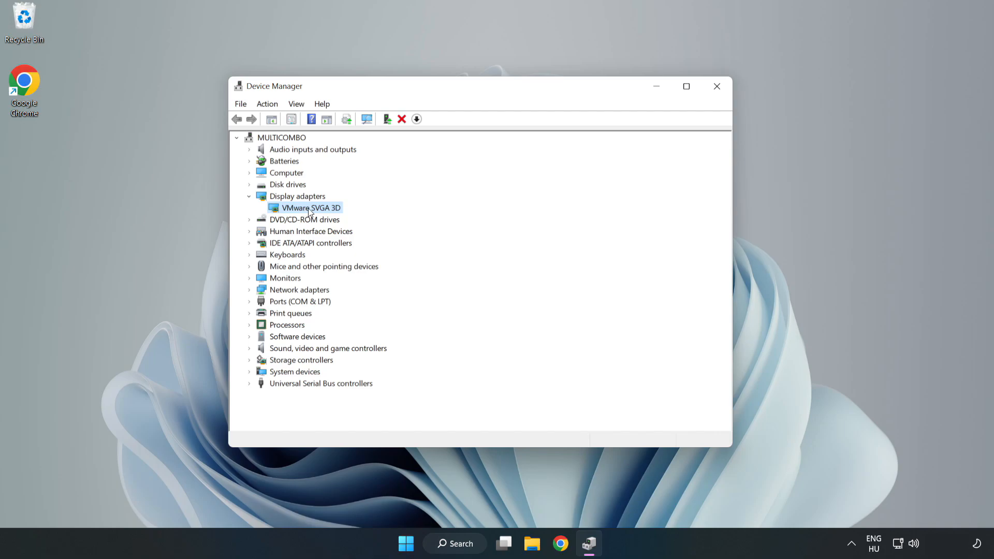
right_click(310, 207)
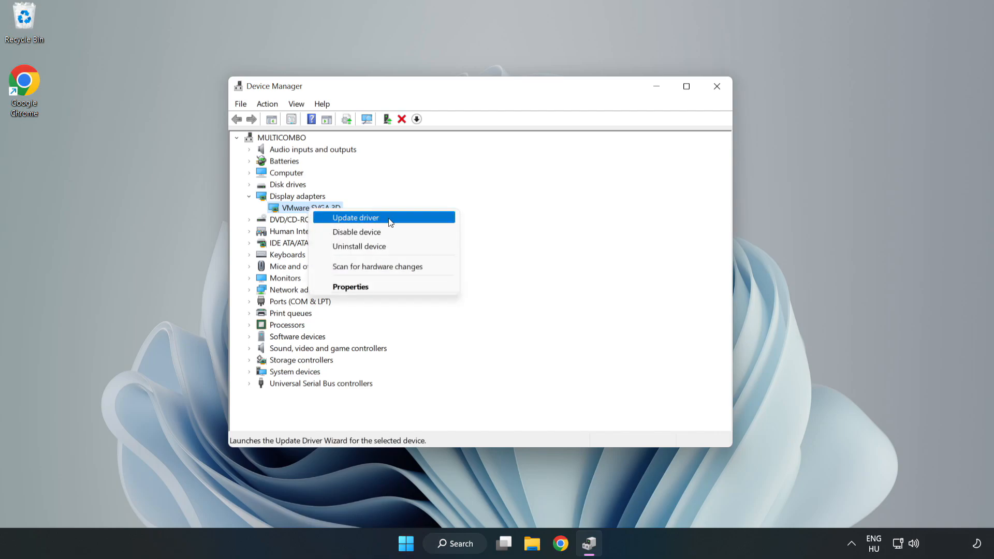
click(355, 217)
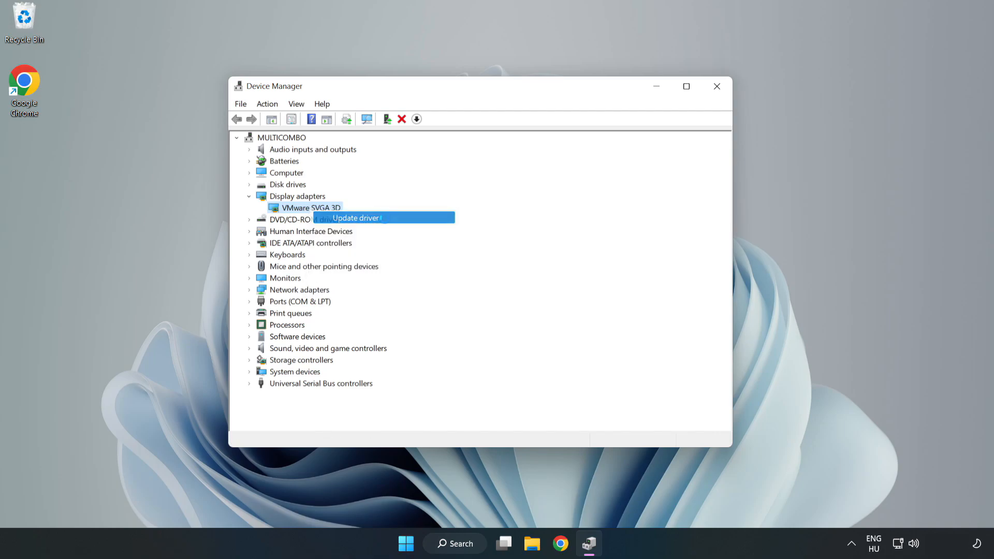
click(355, 218)
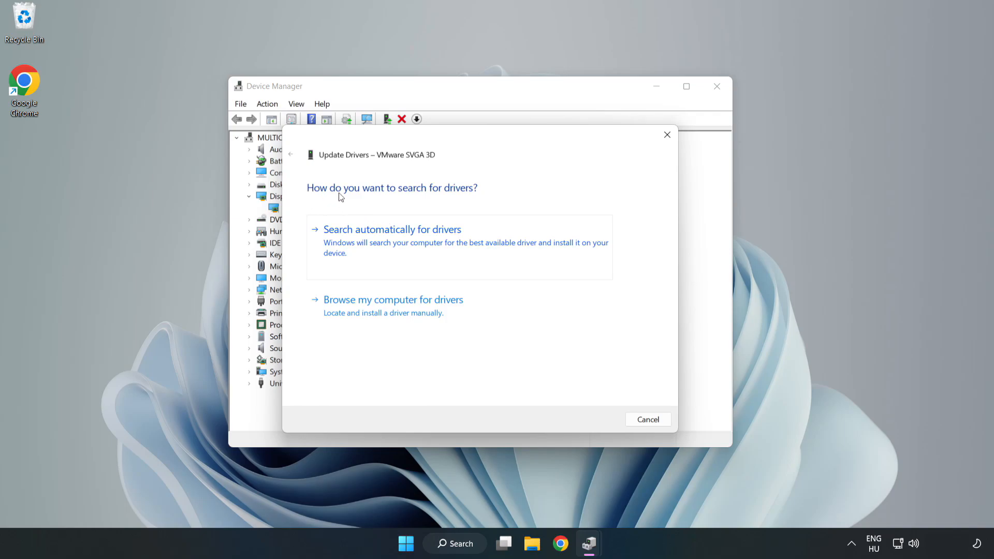
mouse_move(444, 236)
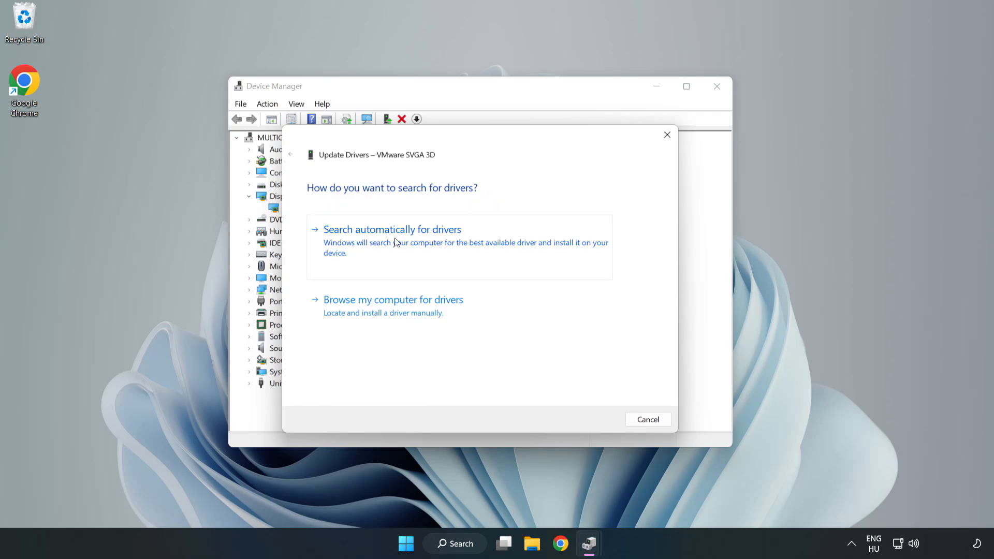
click(391, 228)
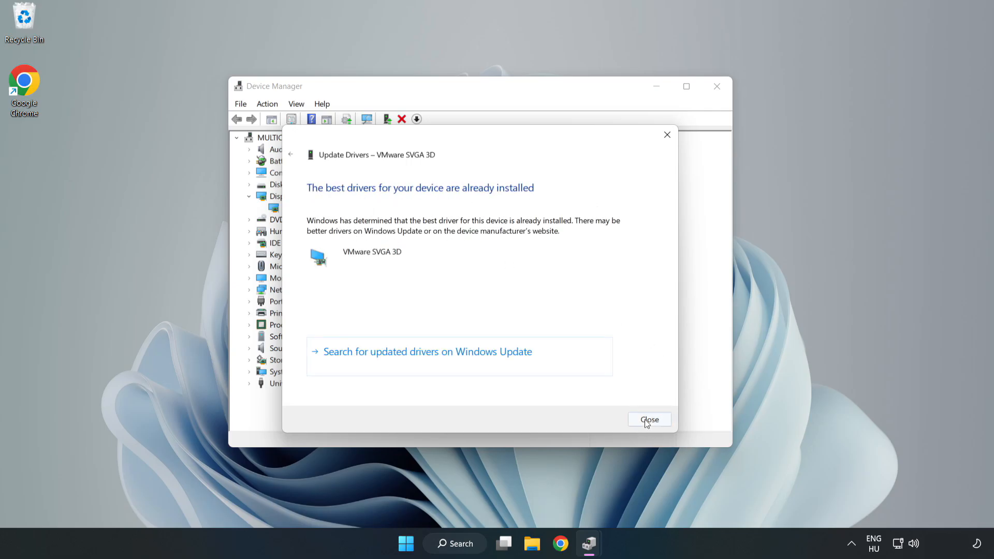
Step: Dismiss the 'best driver already installed' result and close Device Manager
click(648, 419)
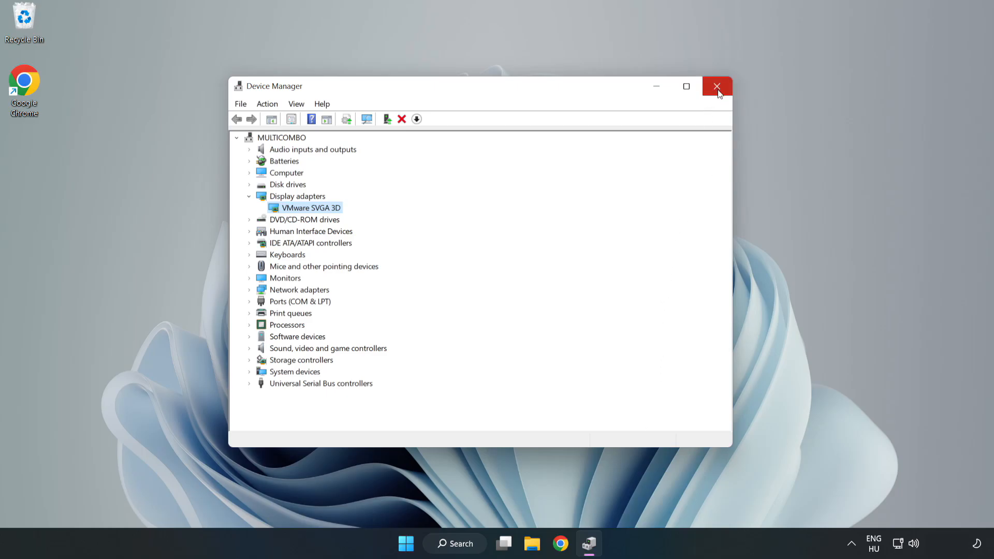
click(716, 86)
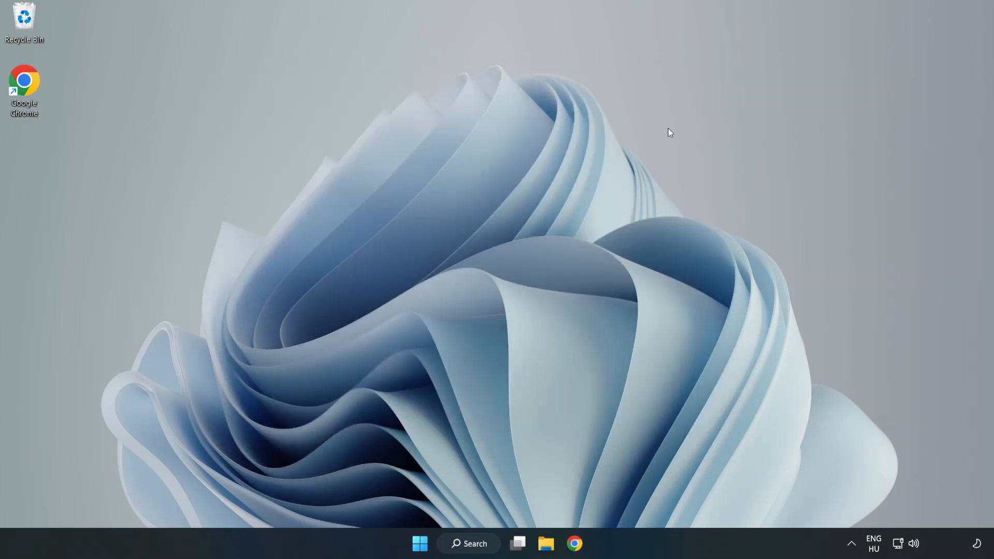
Step: Search Windows for 'update' to launch the Windows Update settings
click(468, 543)
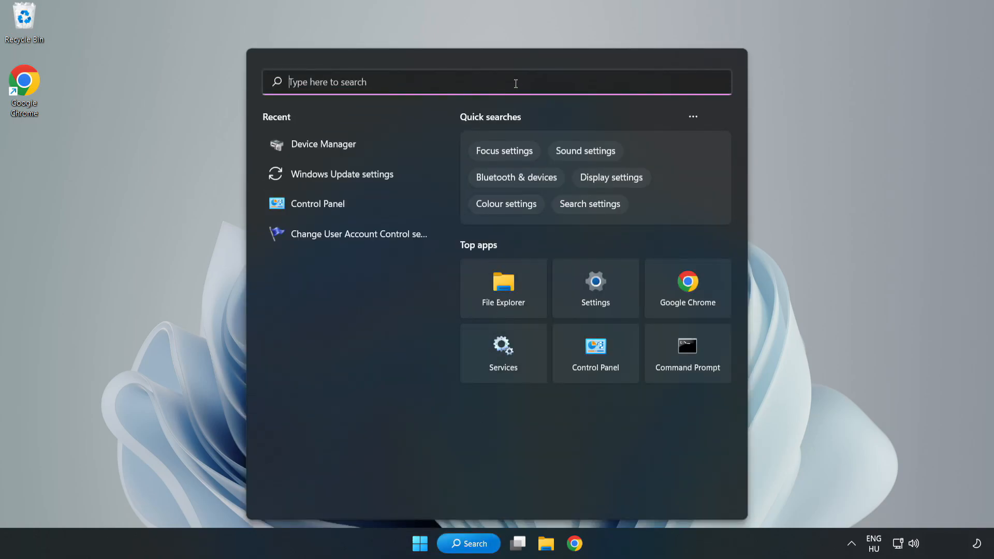
text(upda)
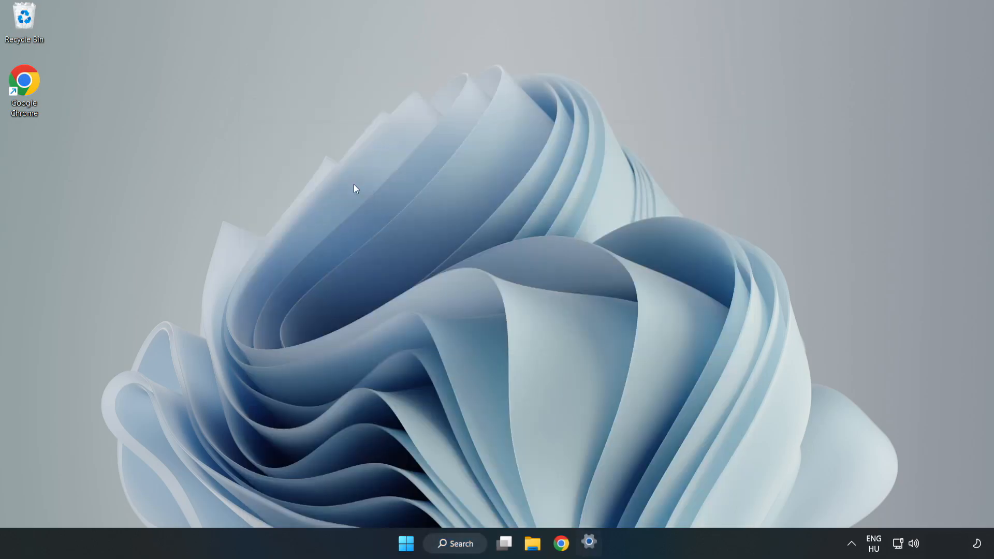
Step: Maximize Settings and start a check for new Windows updates
click(588, 543)
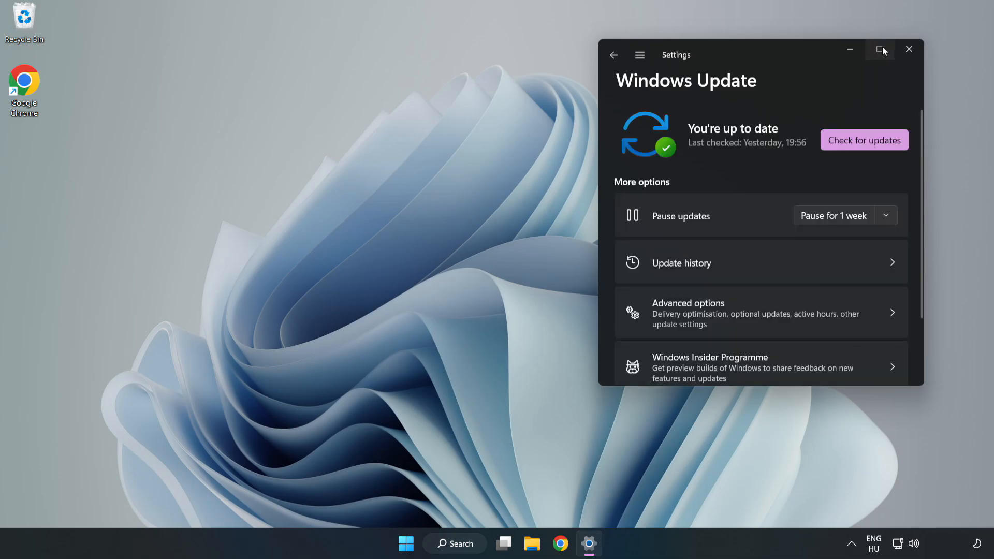
click(880, 50)
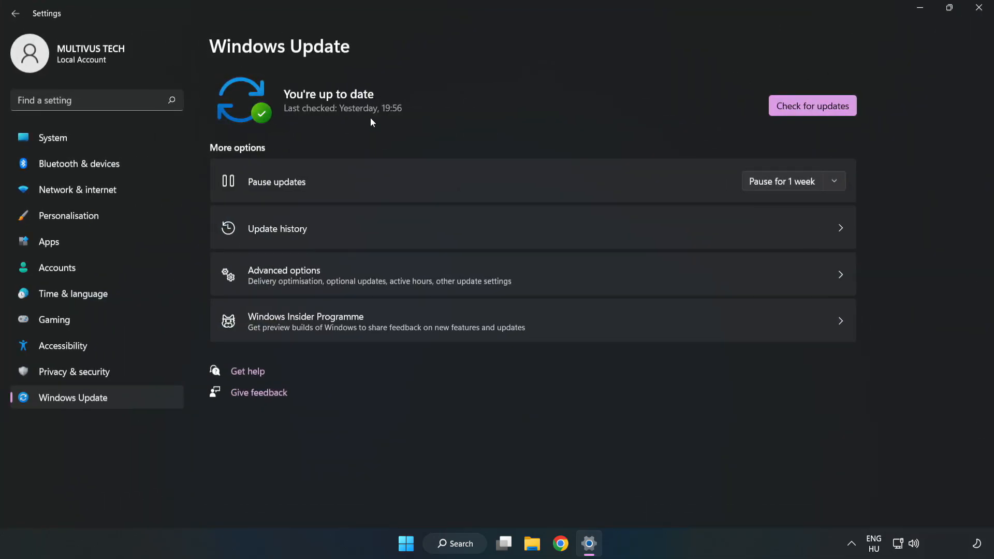
click(811, 105)
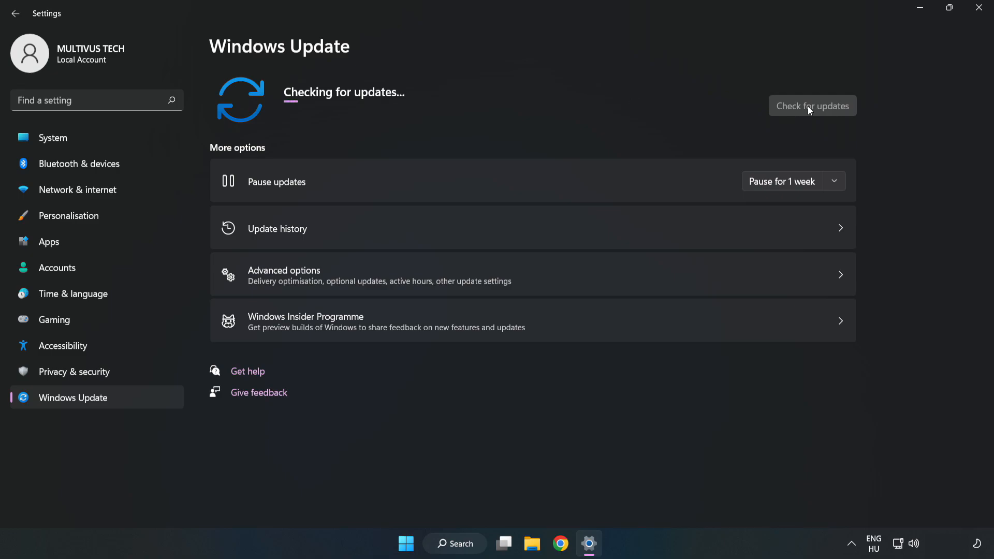
click(812, 106)
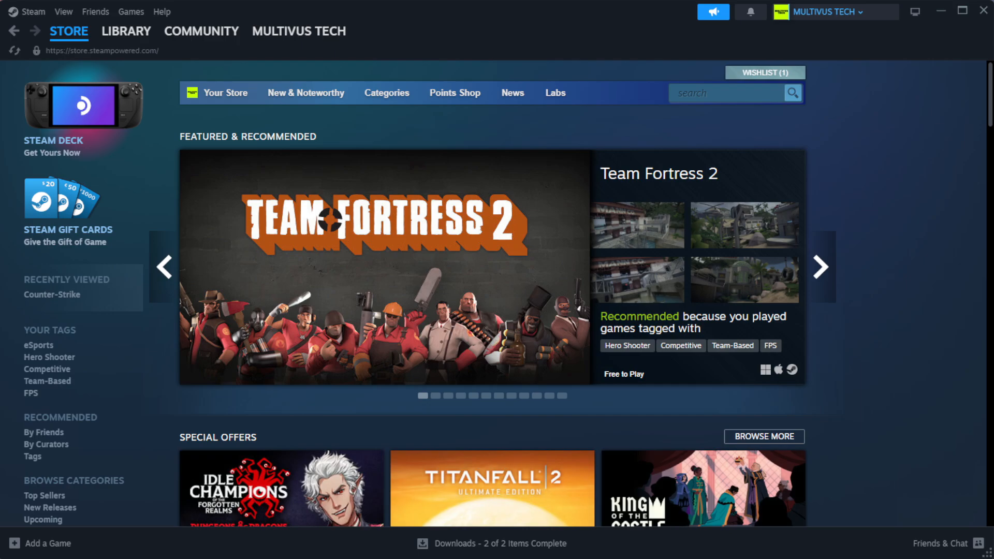
Step: Switch Steam to the game library listing the installed games
click(126, 30)
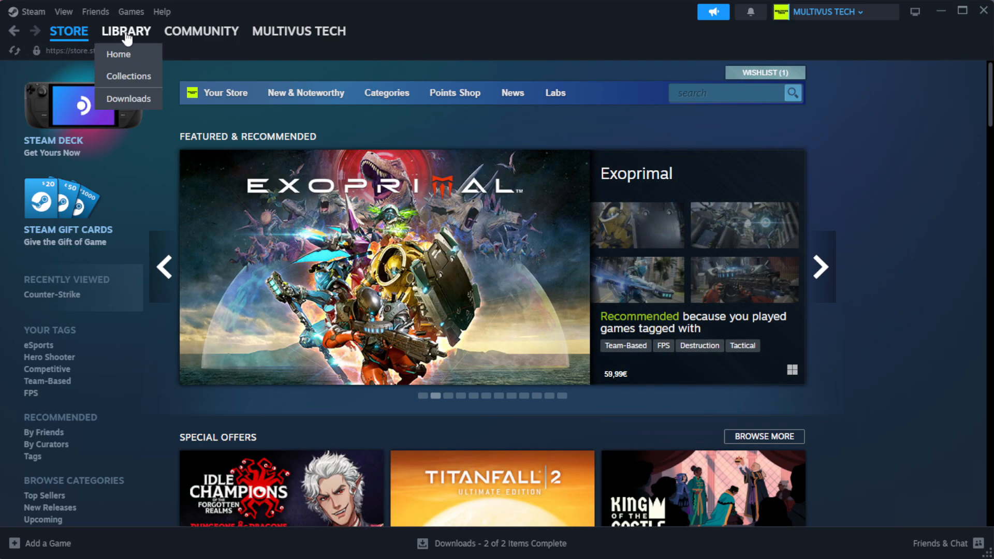
click(118, 53)
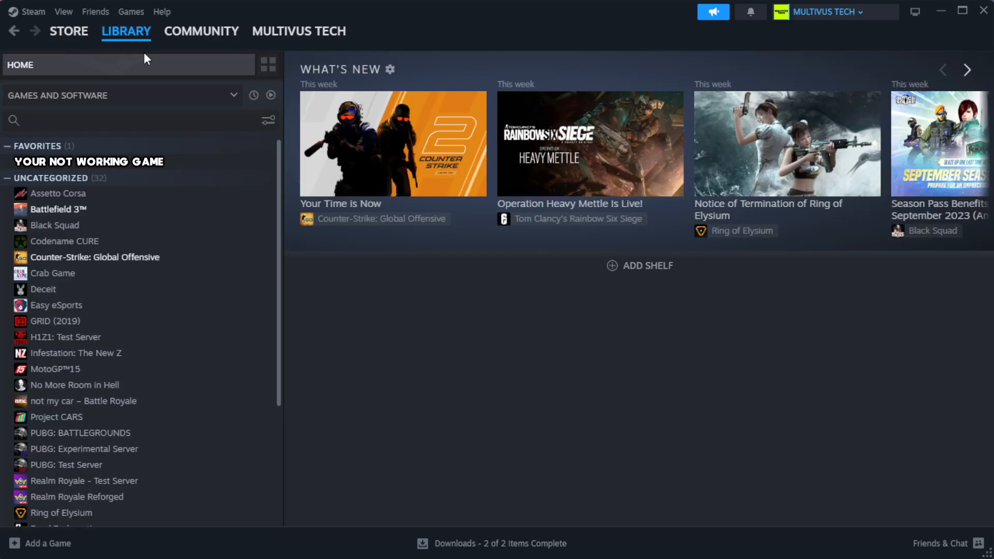
mouse_move(168, 84)
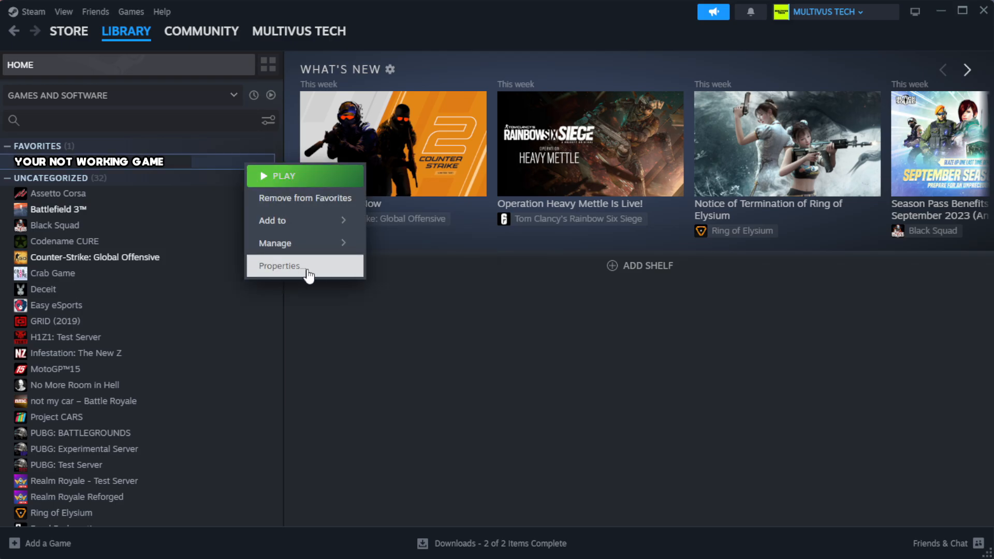
Step: From the game's Properties > Installed Files, verify integrity of all 1039 game files
click(280, 266)
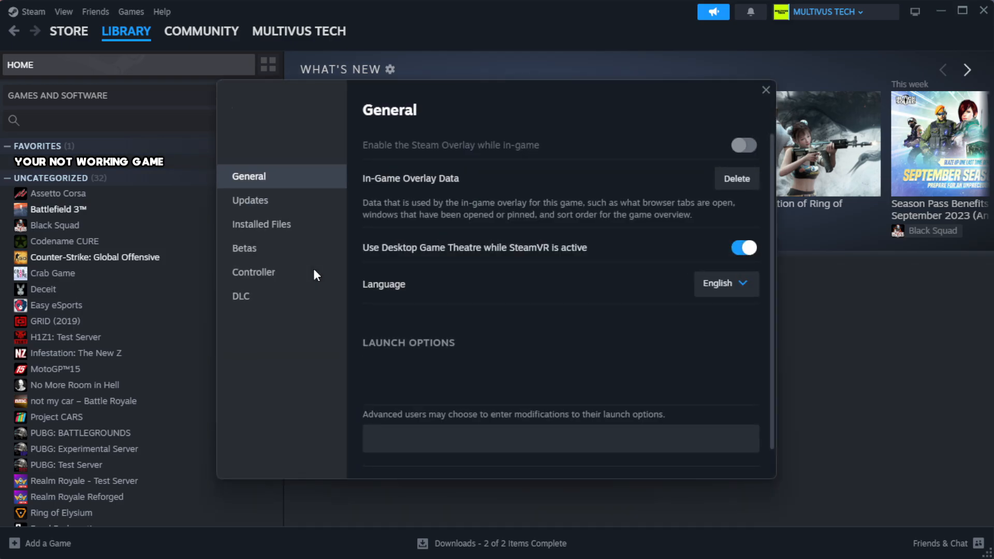
mouse_move(280, 224)
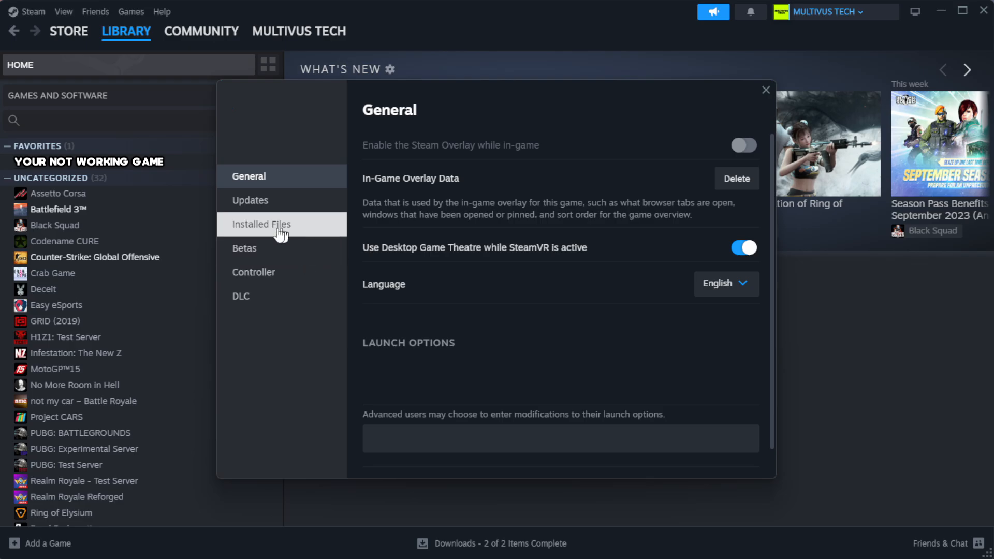
mouse_move(326, 236)
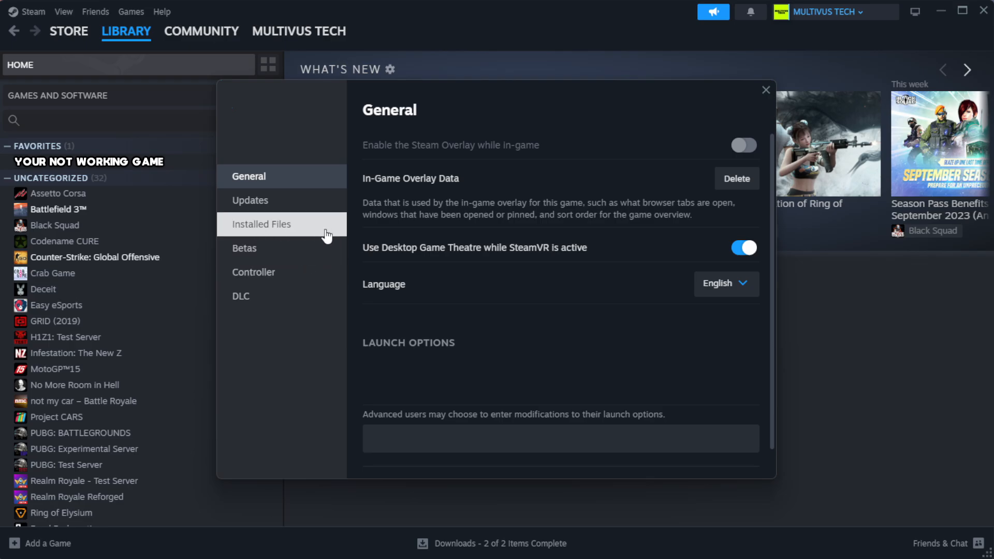
click(261, 223)
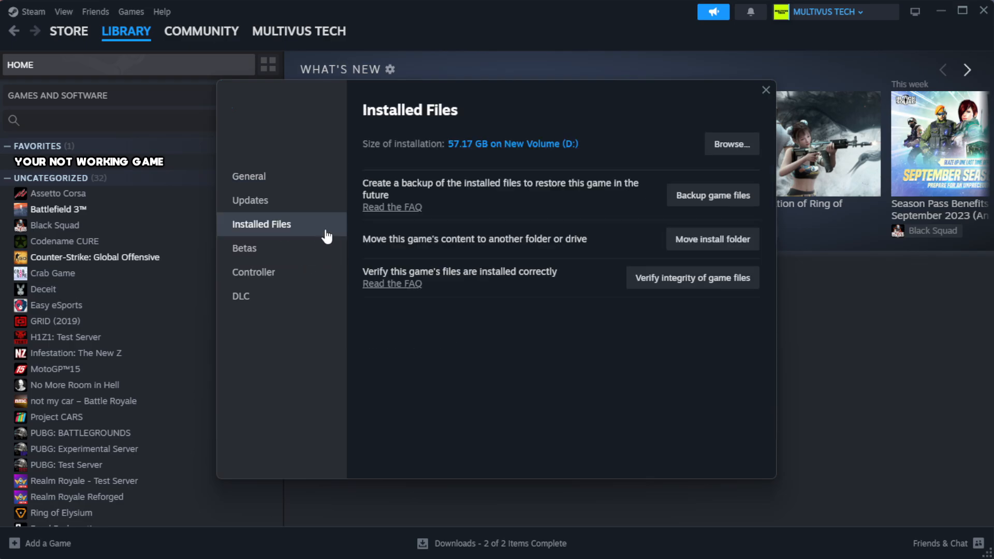
mouse_move(638, 316)
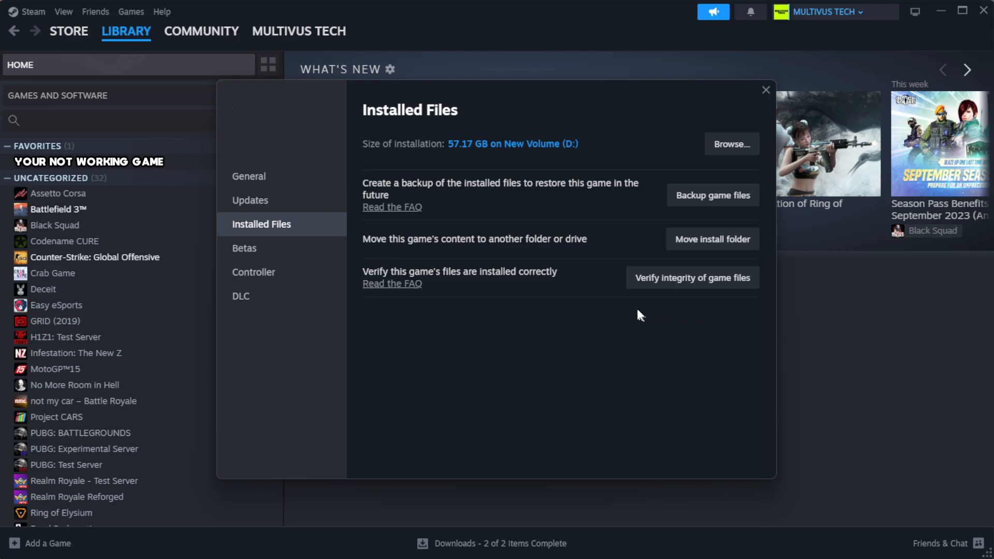
mouse_move(675, 289)
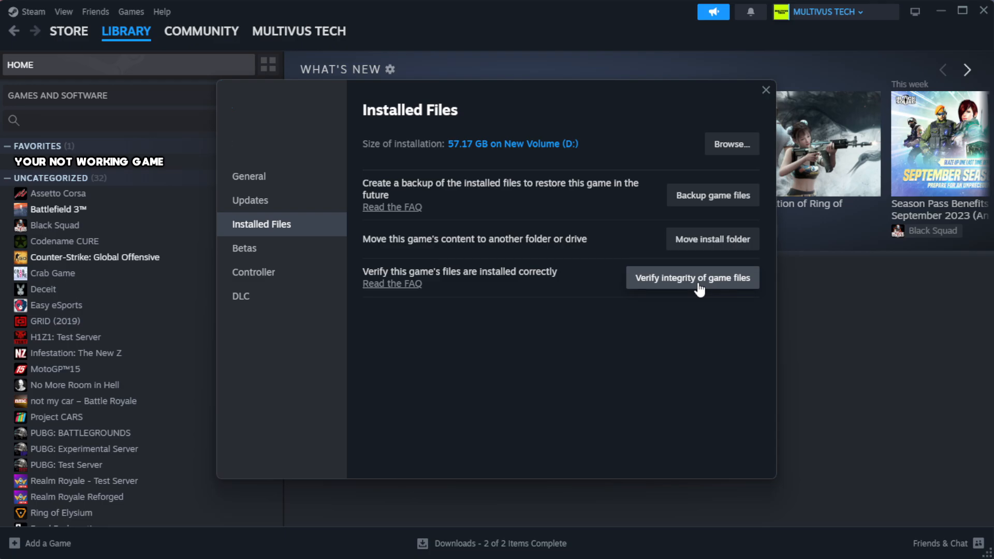
click(693, 277)
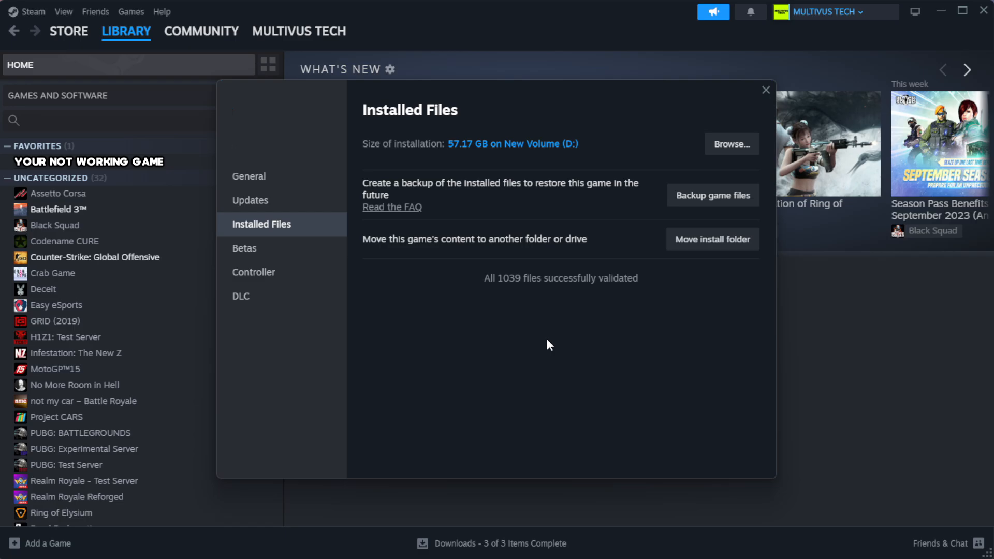
mouse_move(548, 300)
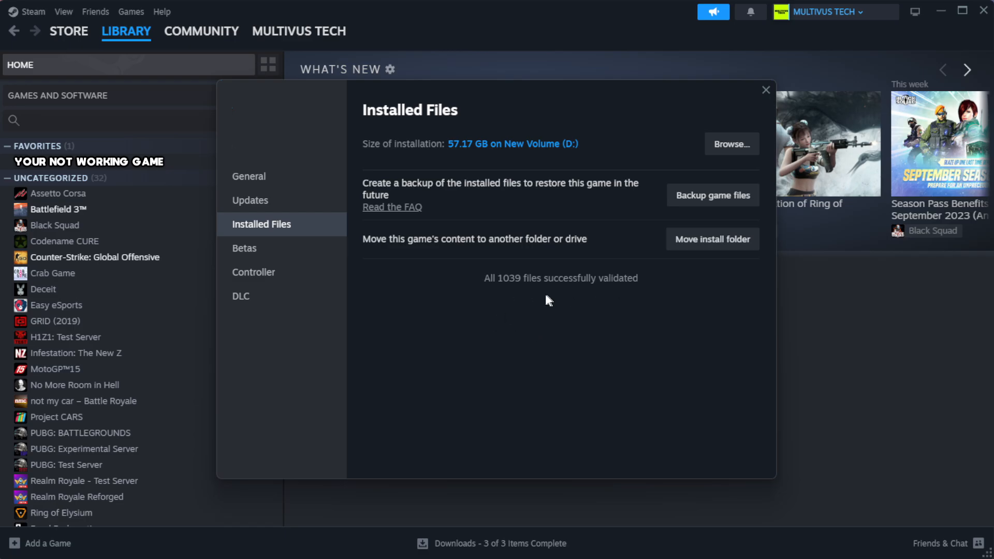
mouse_move(730, 144)
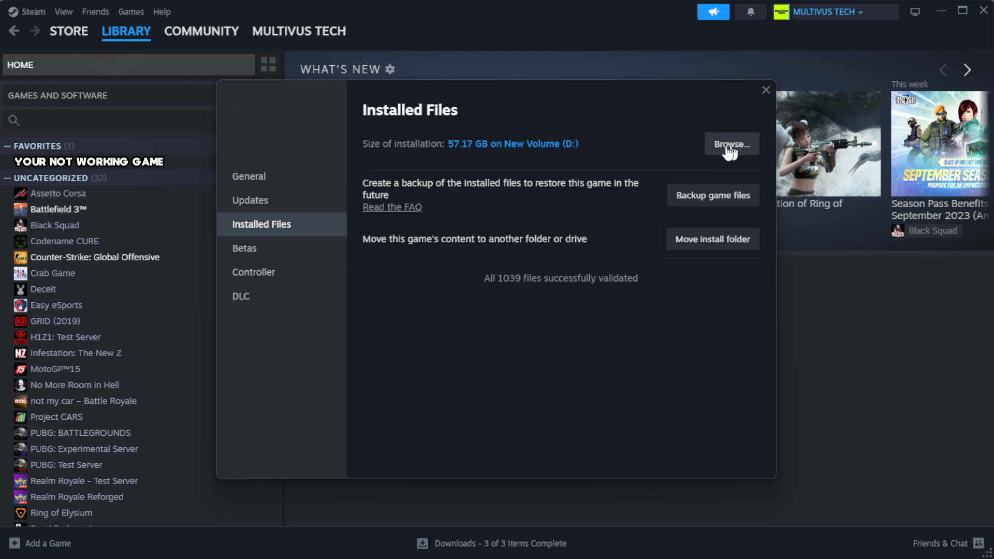
Step: Browse to the game's install folder and bring up actions for the YOUR NOT WORKING GAME shortcut
click(730, 144)
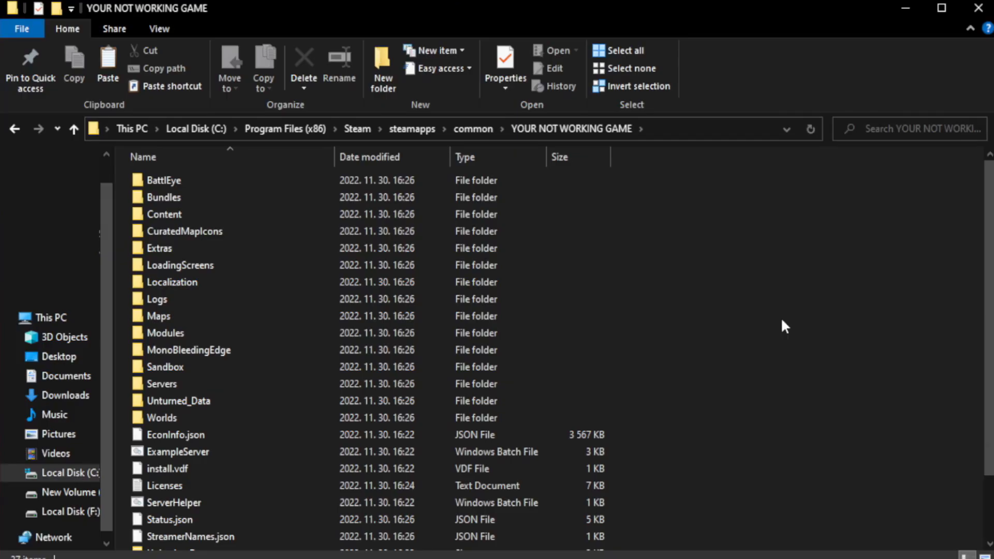
scroll(down, 3)
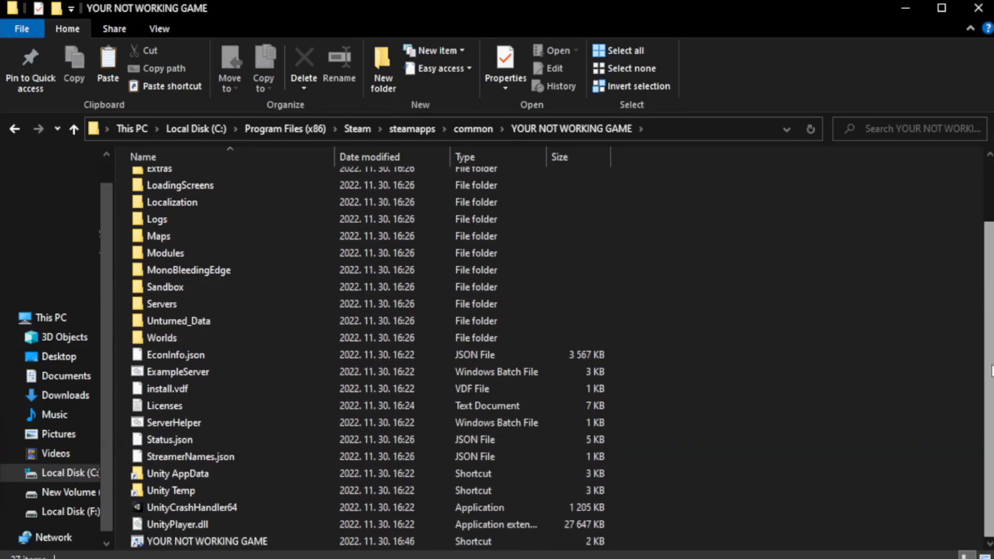
click(207, 542)
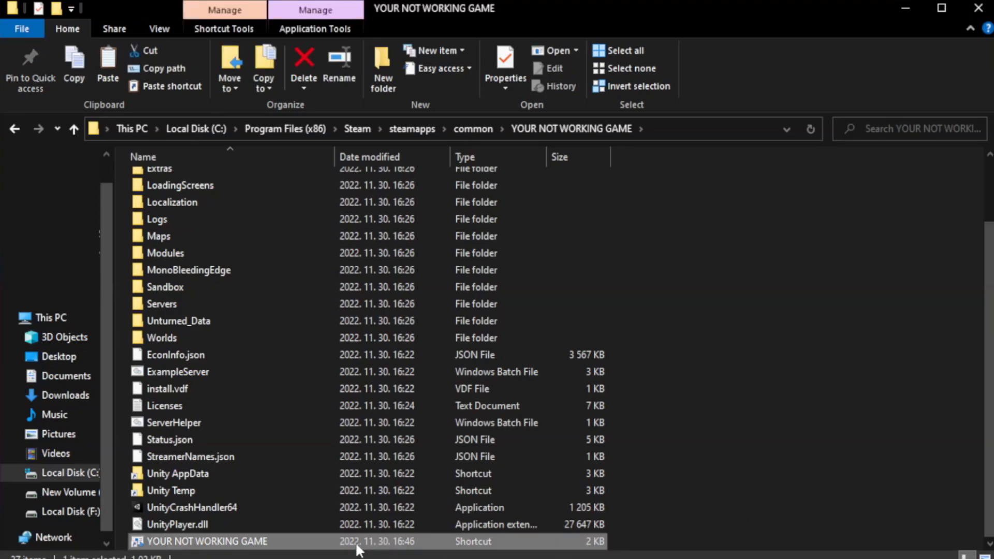
right_click(206, 541)
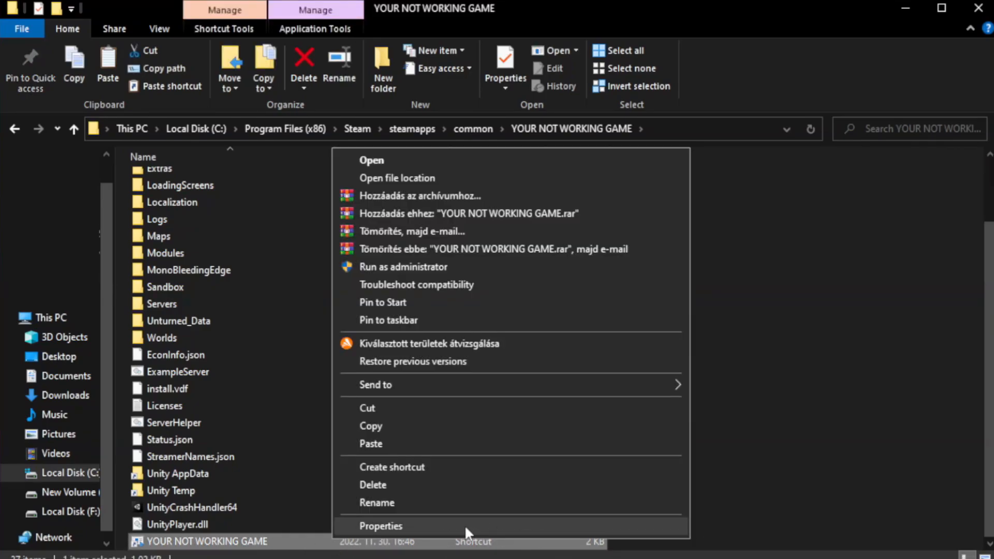
Step: In the shortcut's Compatibility settings, enable Windows 8 compatibility mode
click(380, 526)
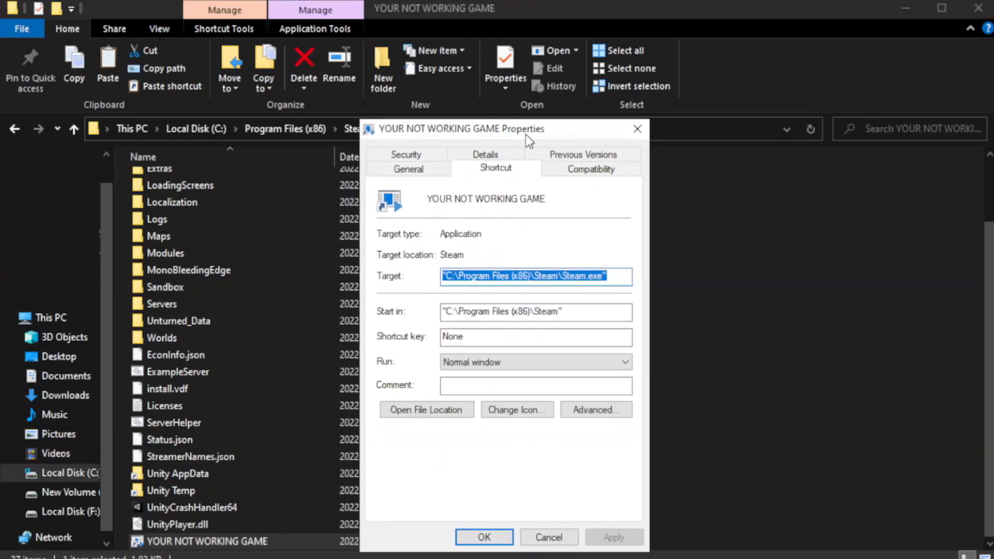
drag(529, 128, 484, 96)
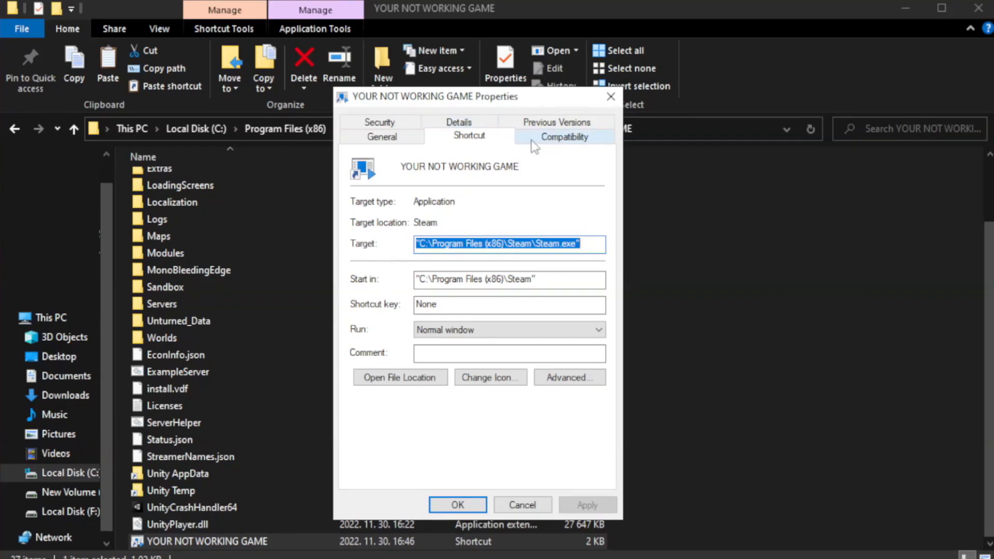
click(563, 134)
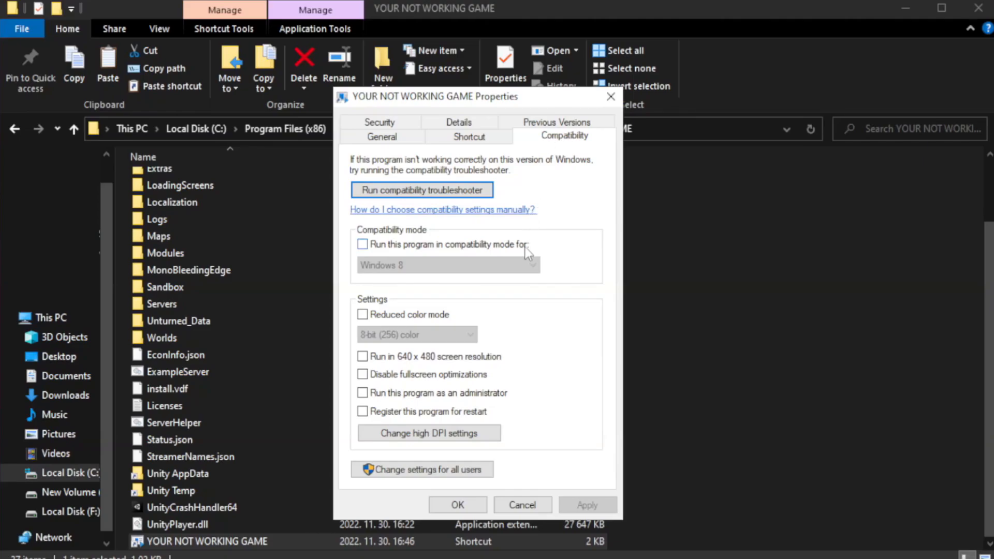
mouse_move(442, 256)
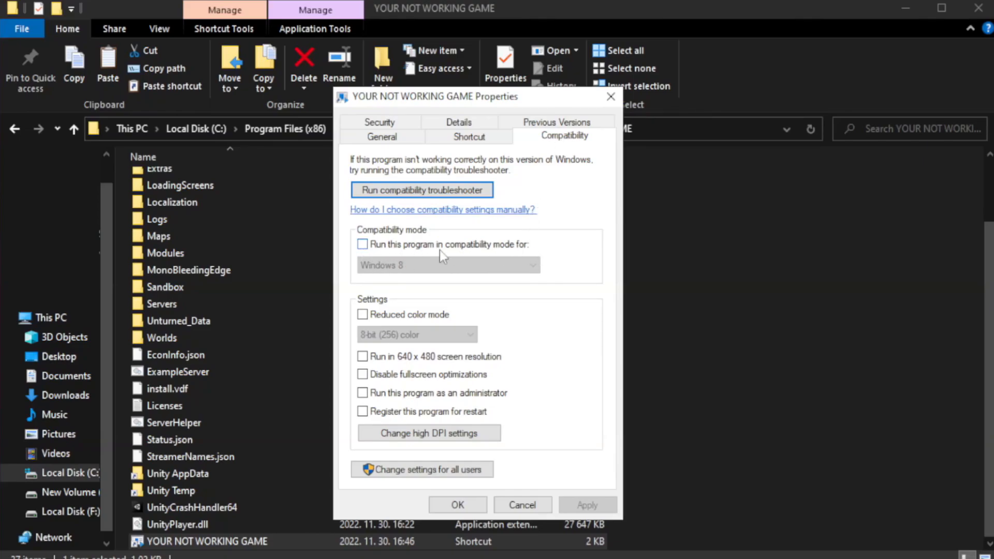
click(363, 245)
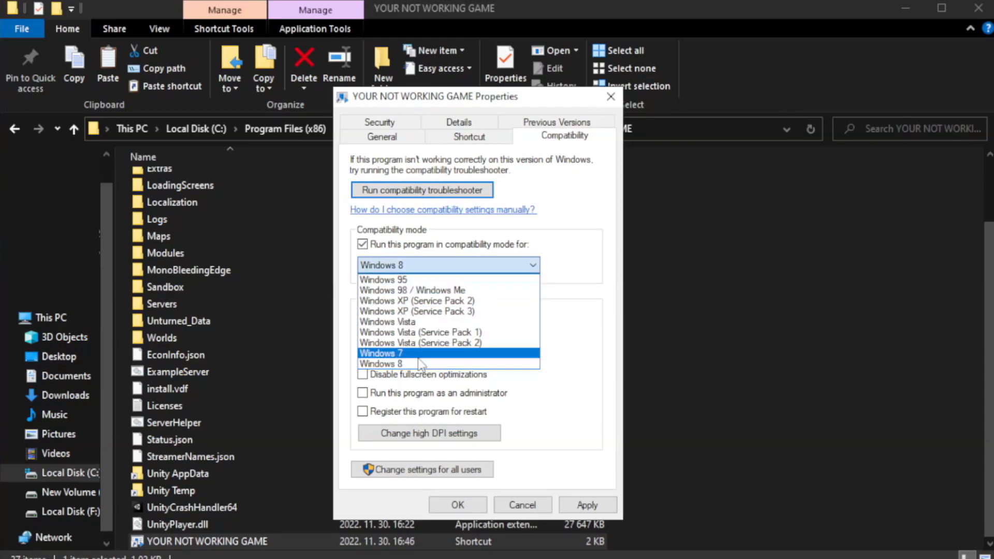
mouse_move(418, 363)
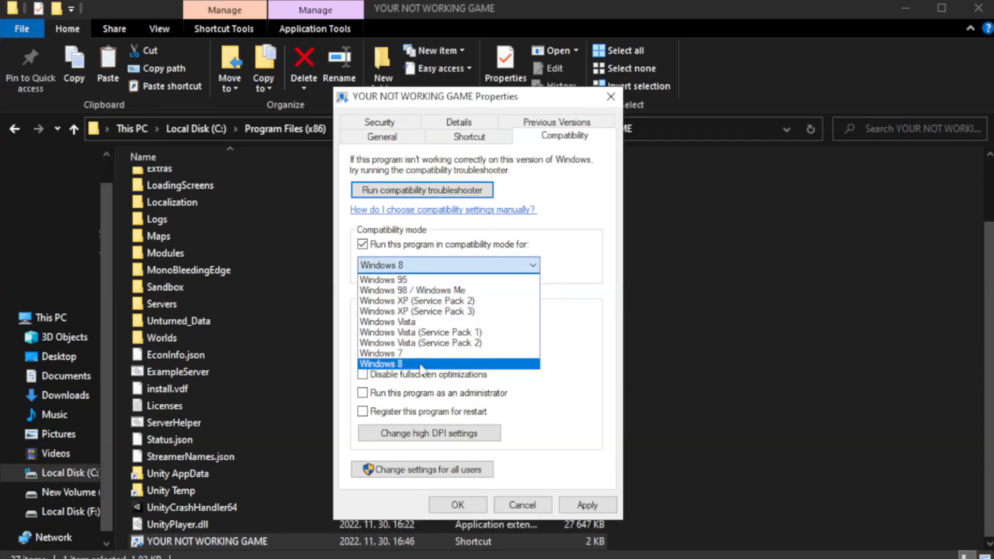
click(381, 364)
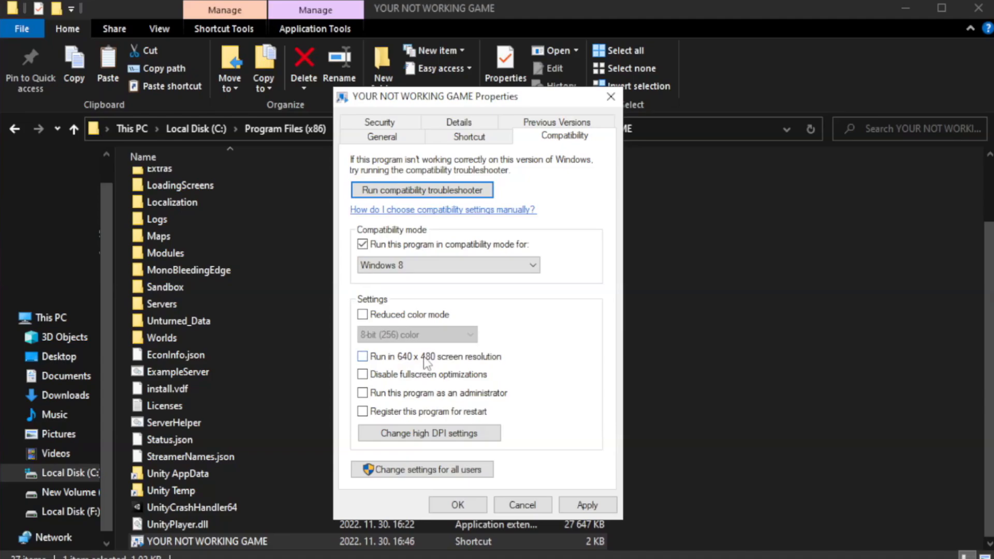
mouse_move(388, 380)
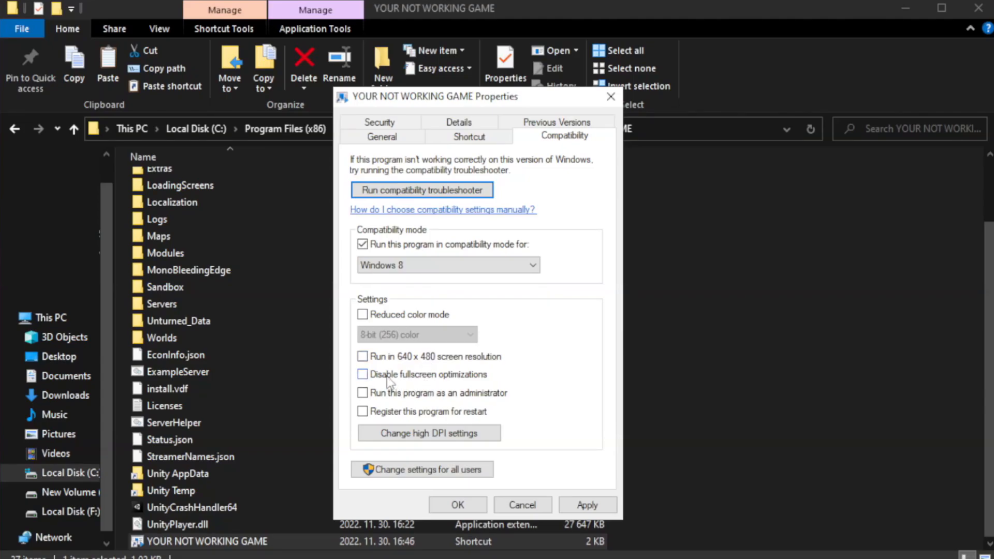
Step: Disable fullscreen optimizations, set Run as administrator, confirm with OK and close the folder window
click(362, 374)
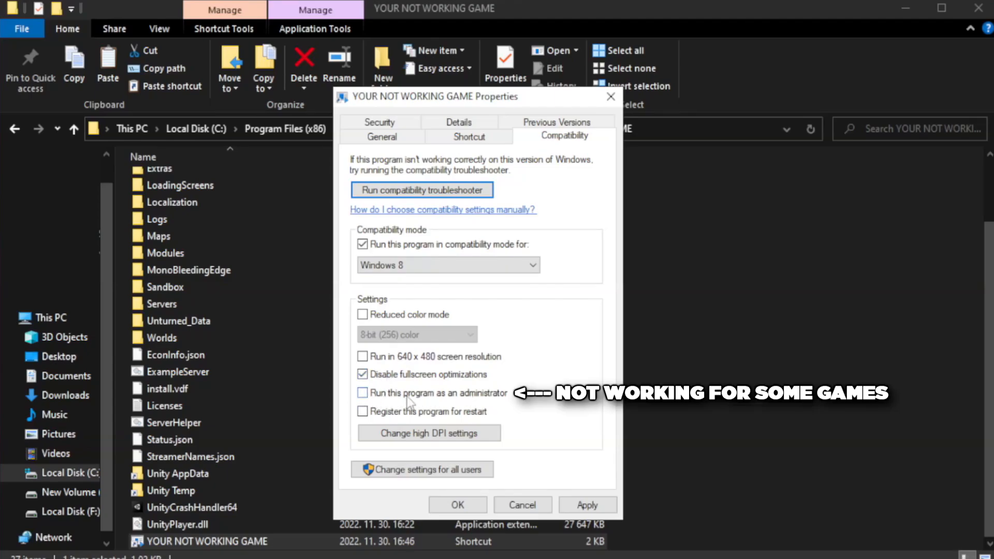
click(362, 393)
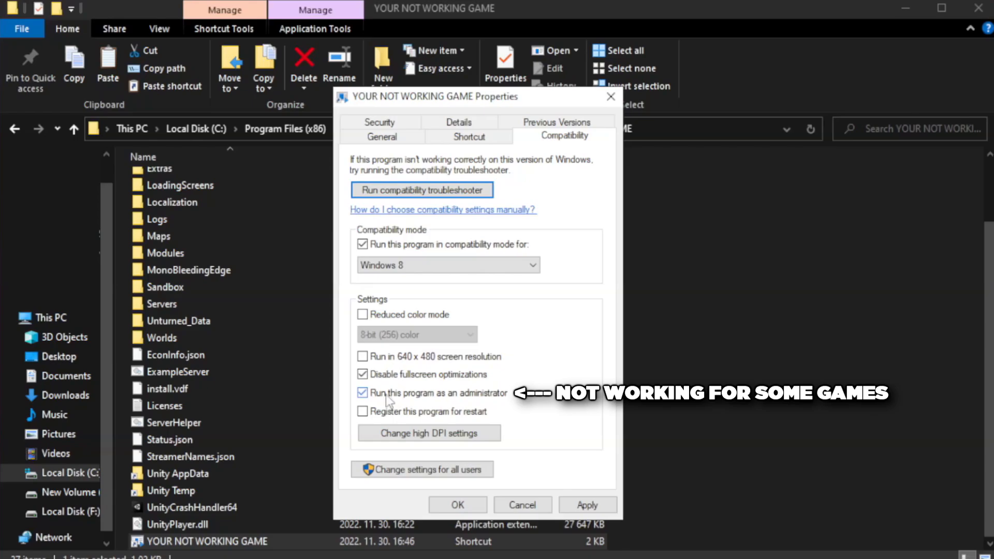
click(586, 504)
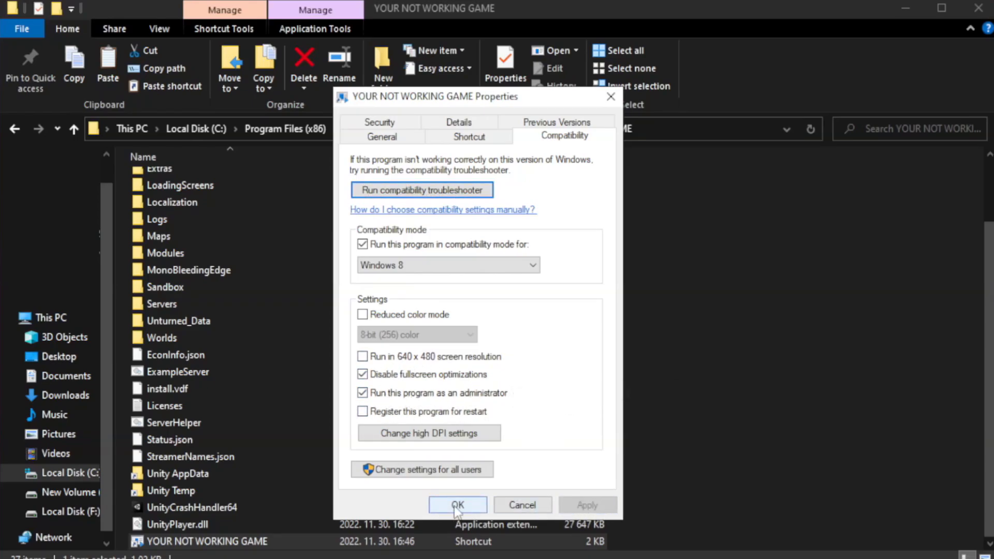
click(457, 505)
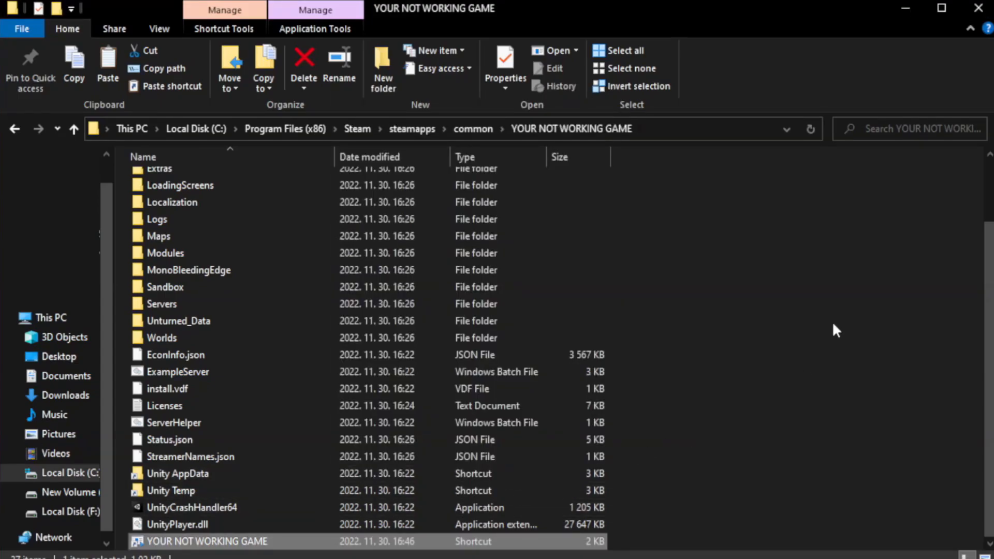
mouse_move(978, 10)
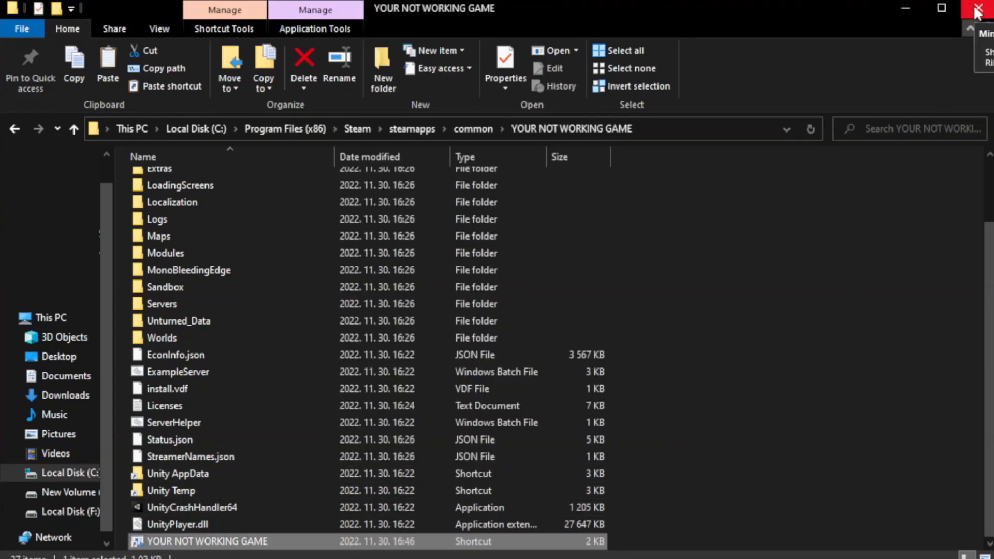
mouse_move(981, 12)
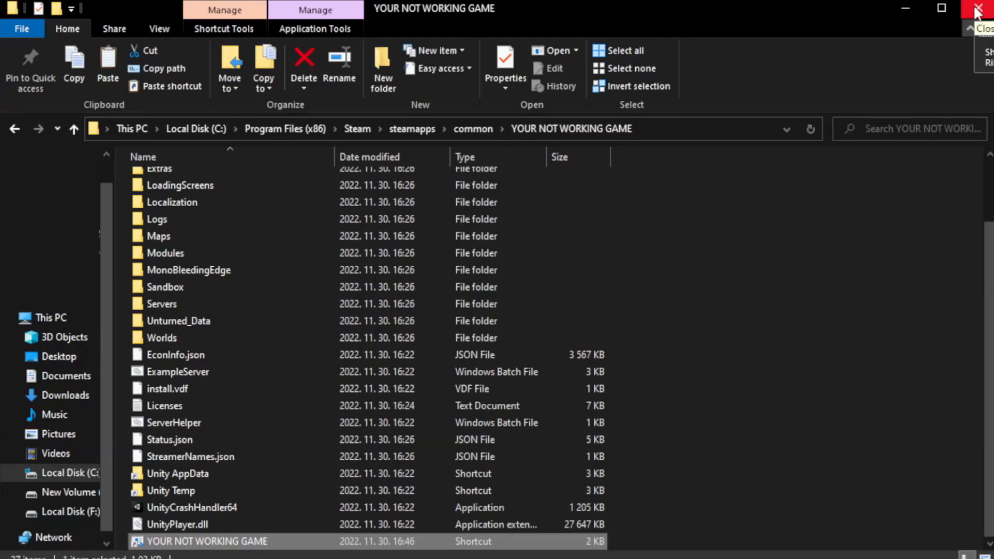
click(980, 8)
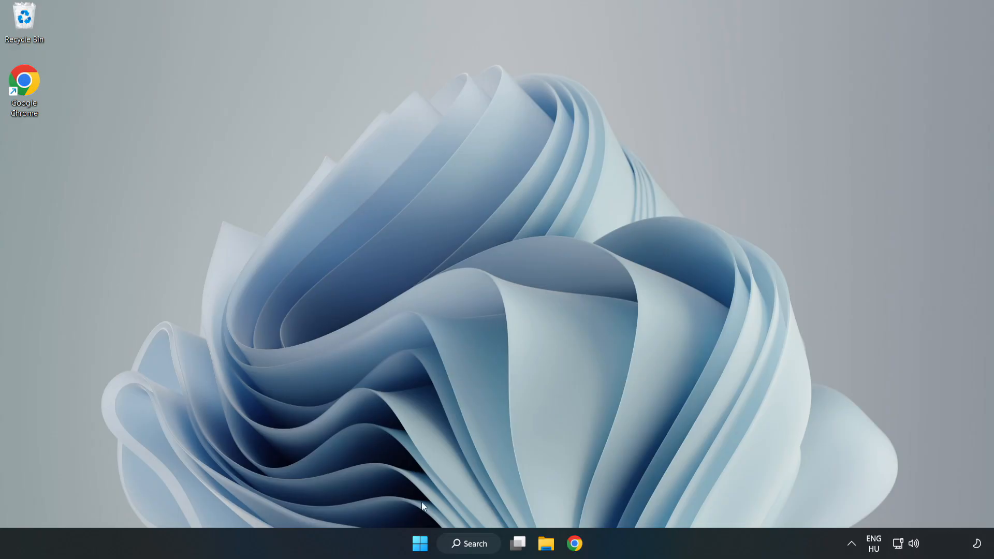
mouse_move(419, 543)
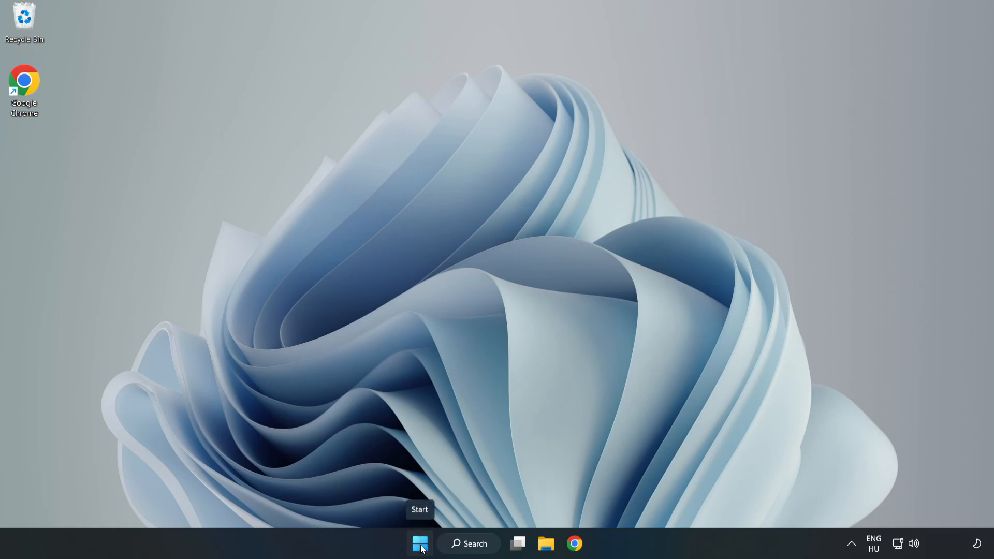
Step: In Task Manager's Startup list, disable Cortana, Edge, Teams and Phone Link, then close it
right_click(419, 543)
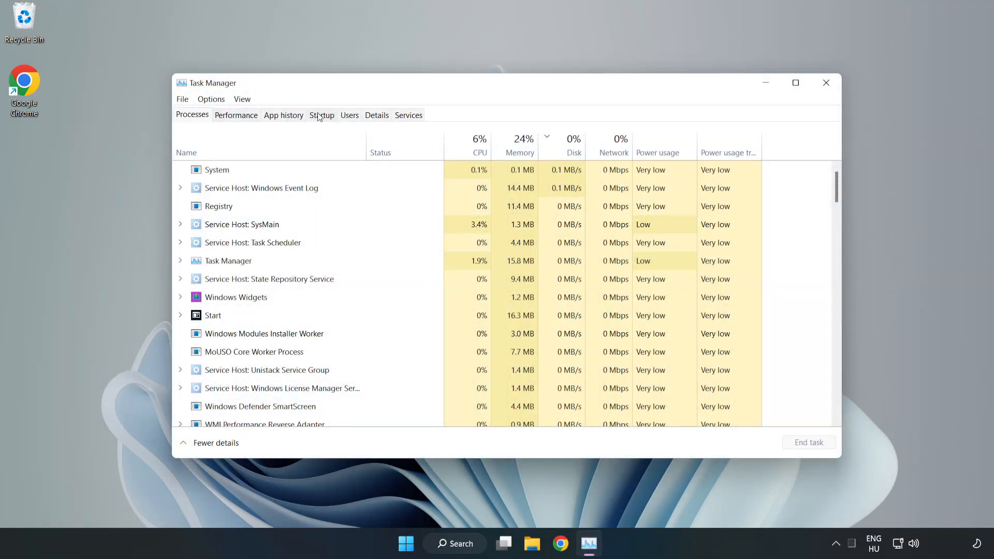
click(321, 115)
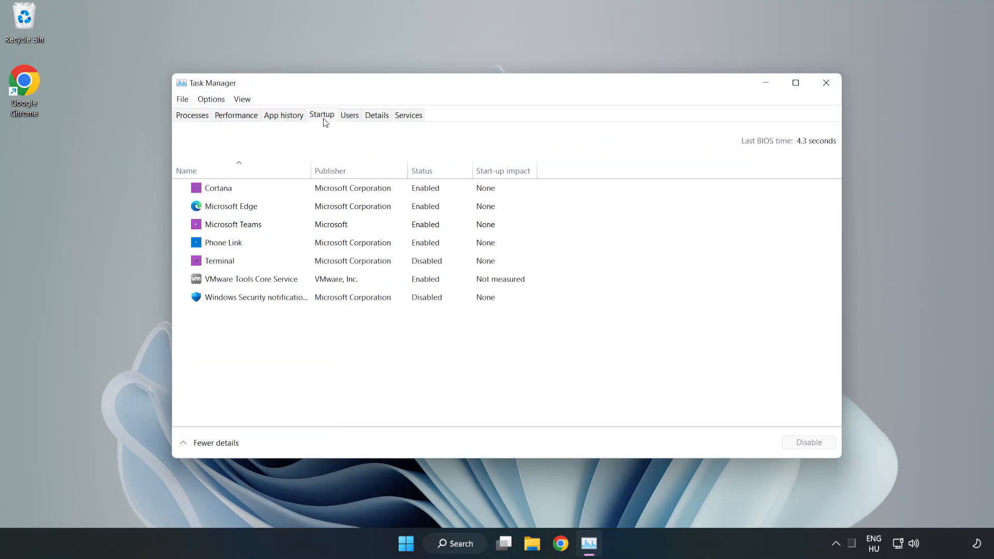
click(218, 187)
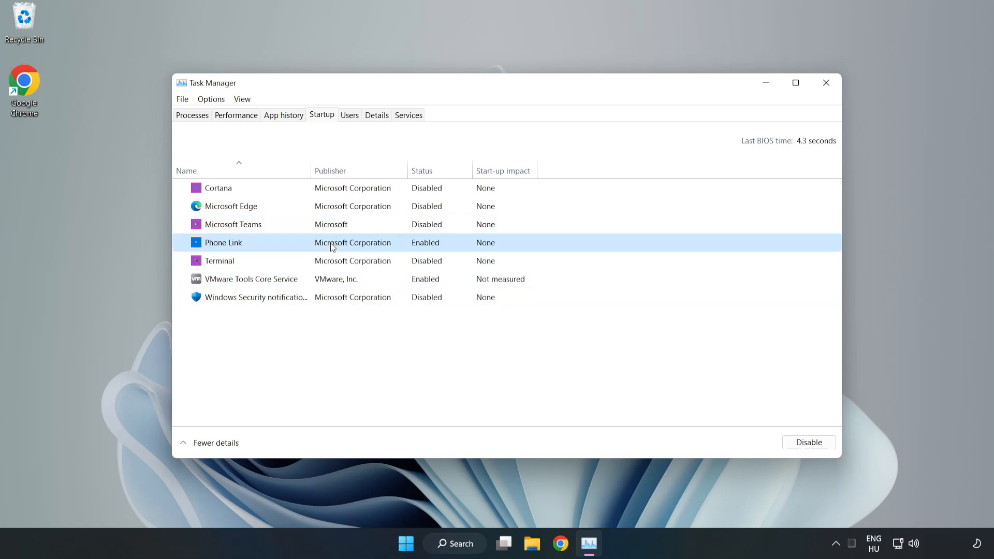
click(809, 442)
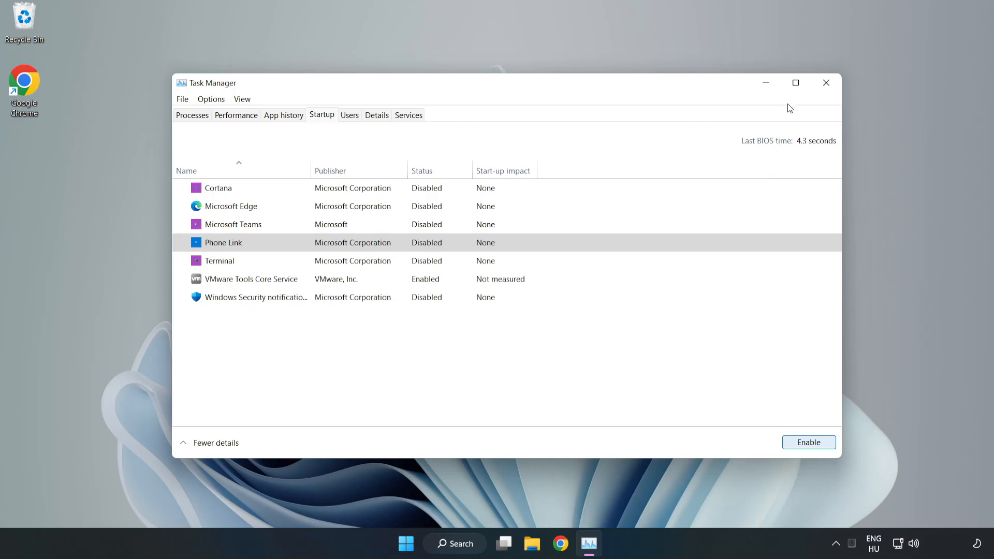
mouse_move(826, 83)
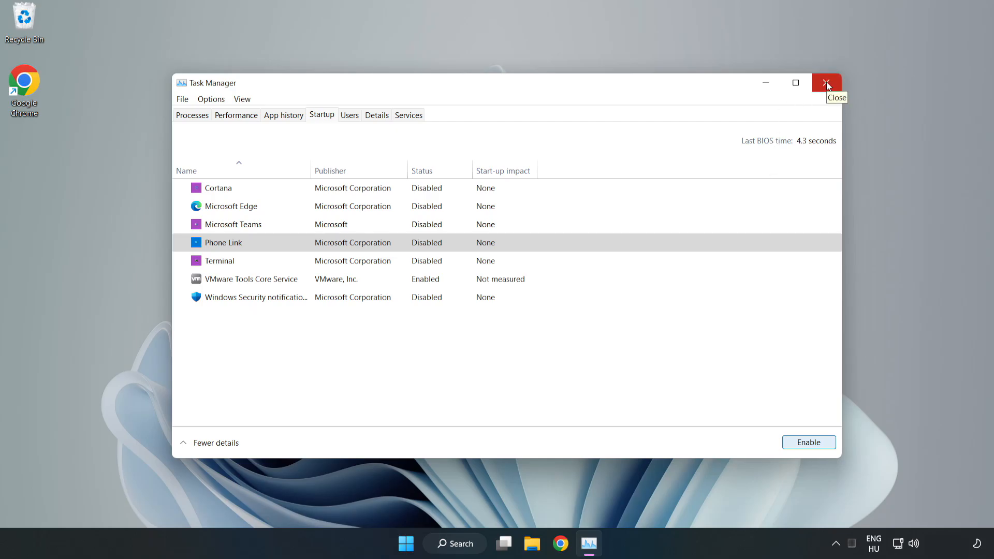
click(826, 83)
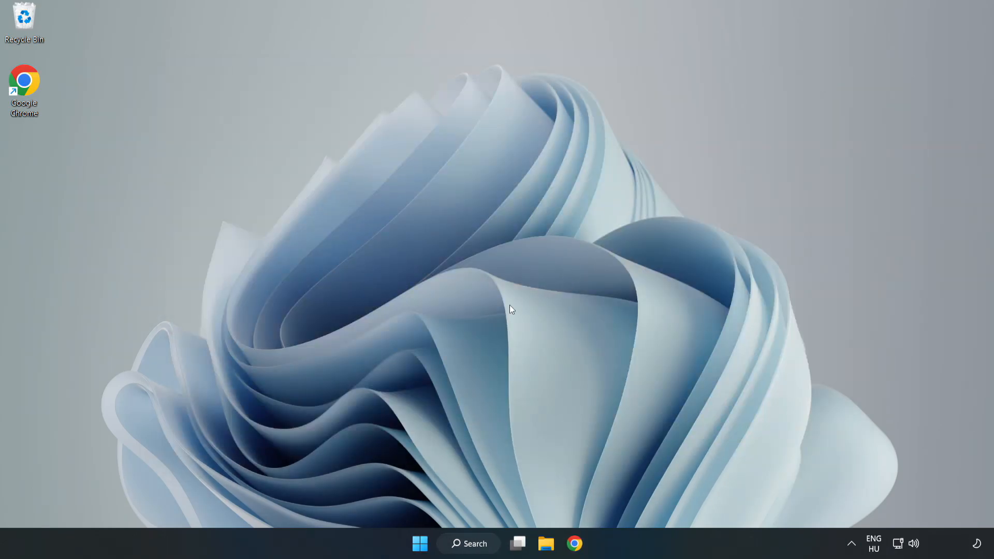
Step: Search for cmd and launch Command Prompt with Run as administrator
click(468, 543)
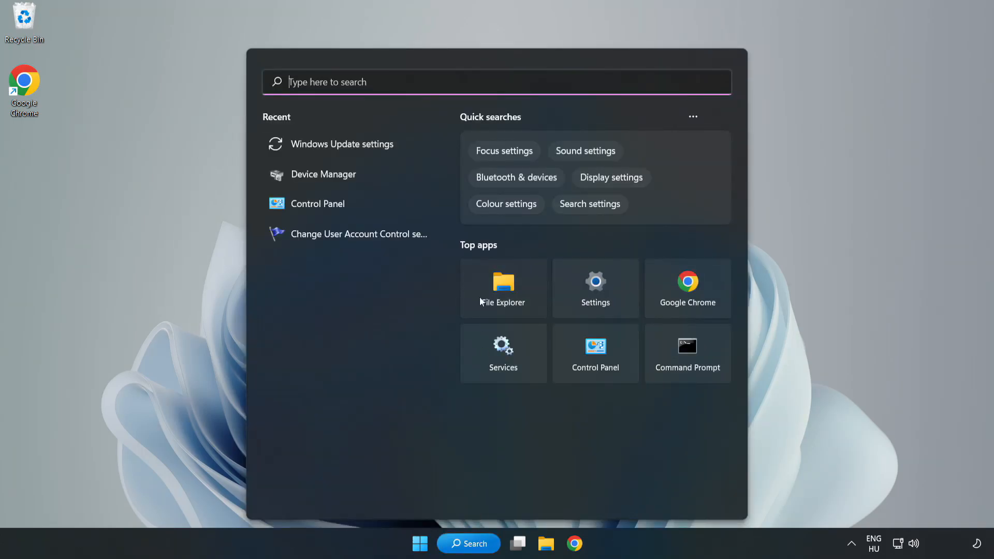
text(control Panel)
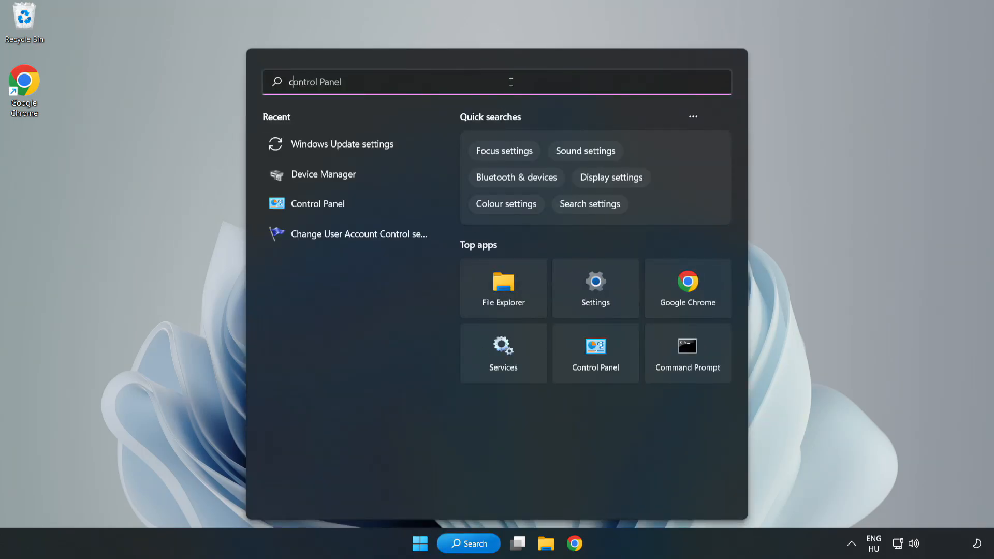
text(cmd)
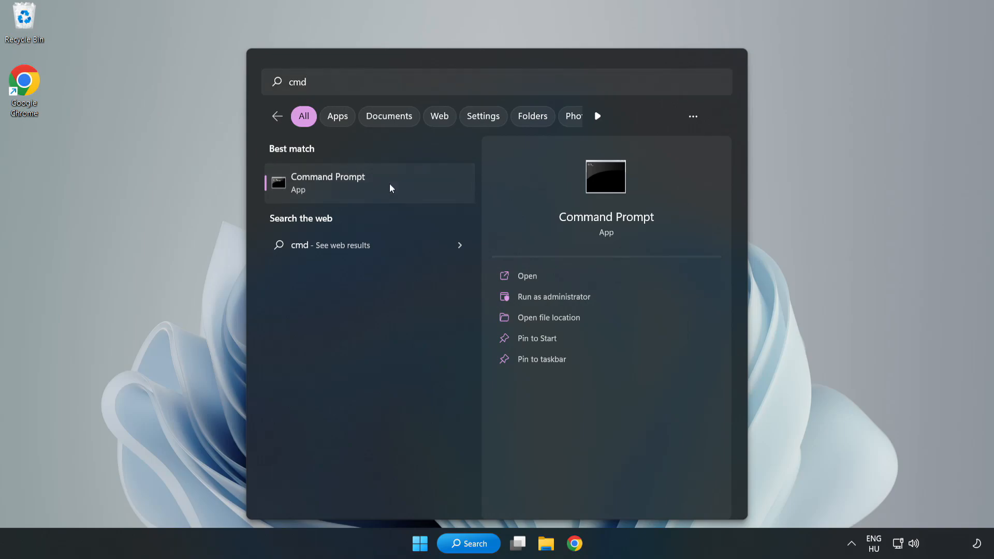
right_click(328, 182)
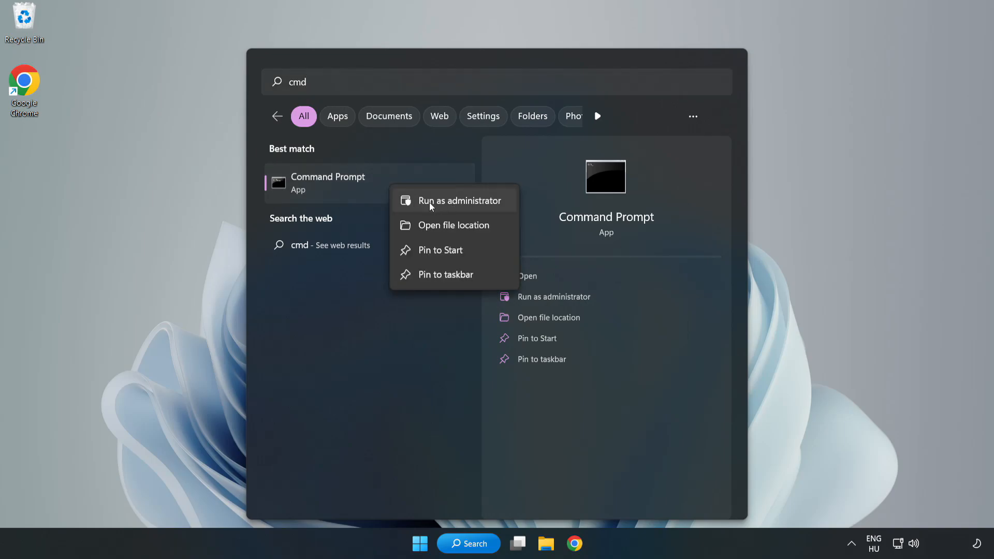
click(459, 200)
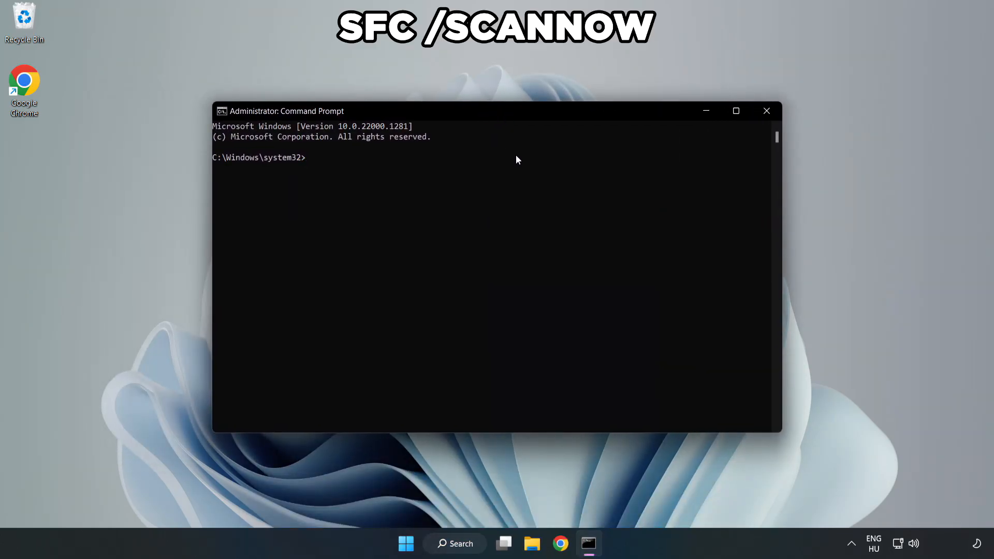
Step: Run sfc /scannow to completion with no integrity violations, then close Command Prompt
text(sfc /)
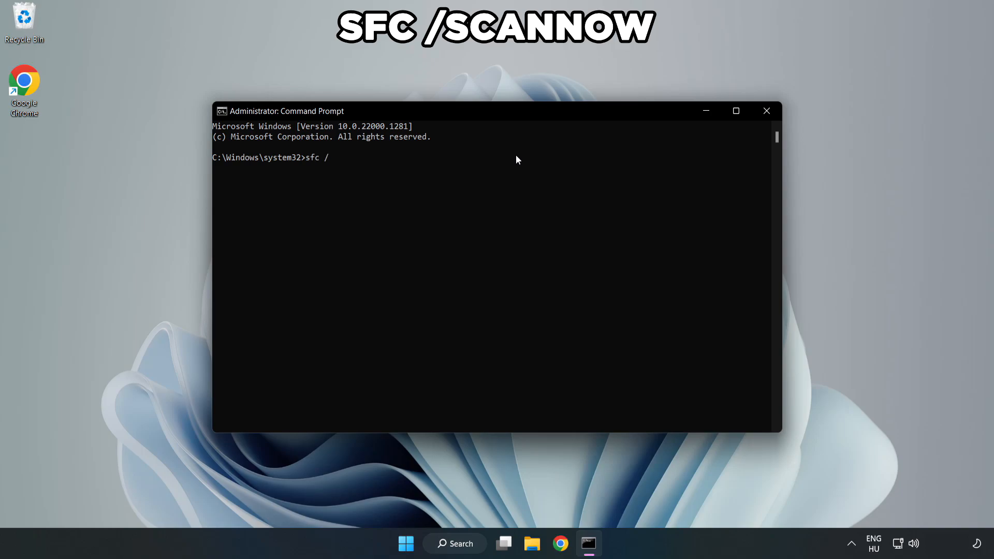
text(scannow)
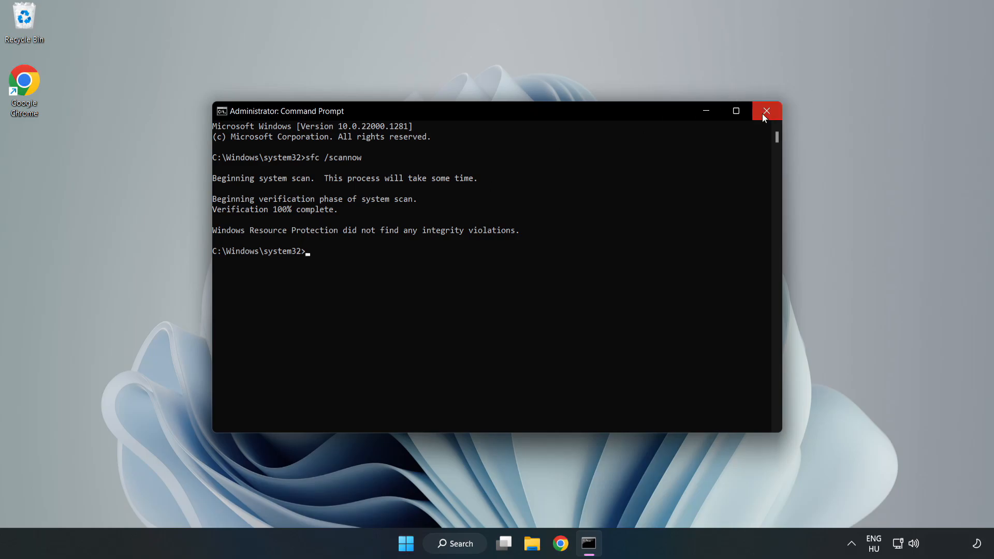
click(767, 111)
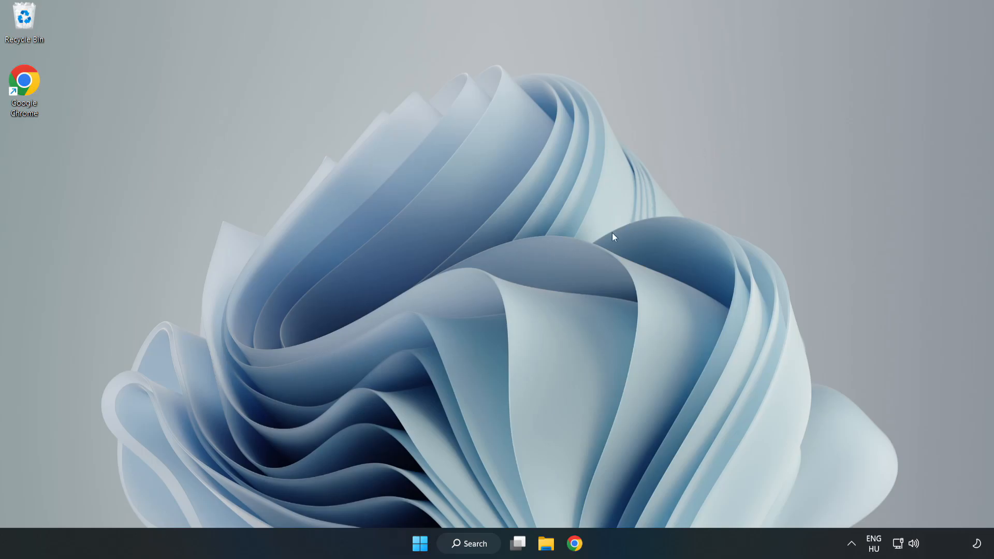
mouse_move(495, 467)
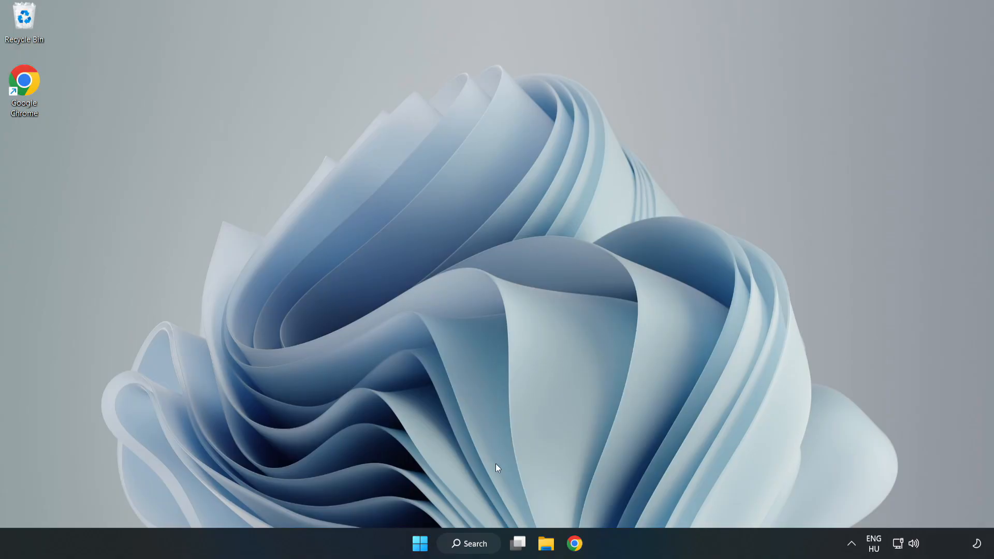
Step: Search 'secu' from the taskbar and launch Windows Security from Best match
click(468, 543)
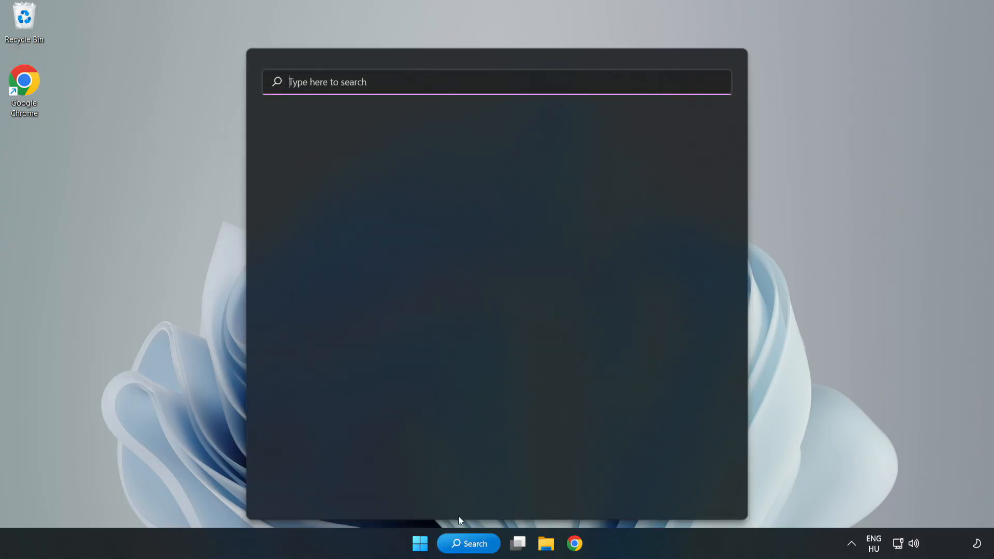
click(495, 82)
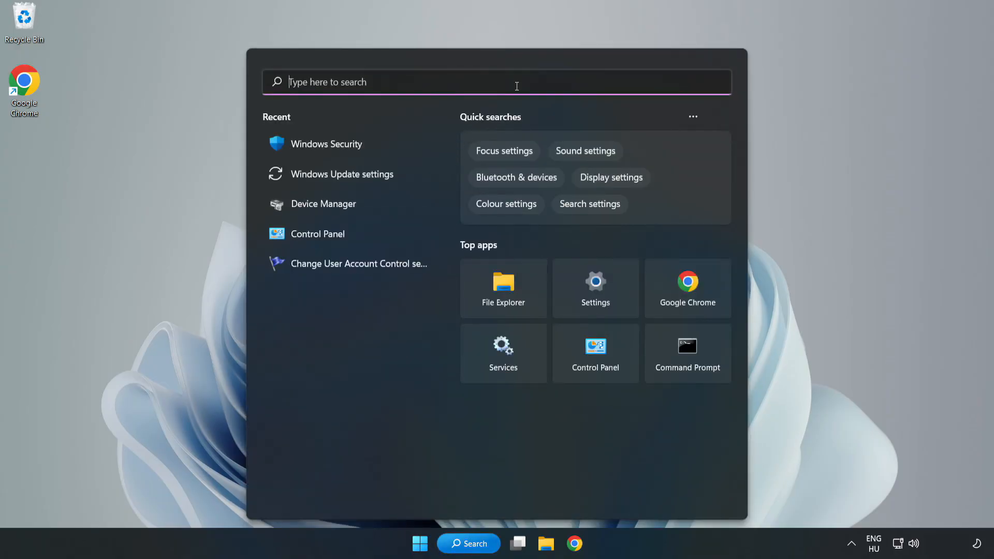
text(security)
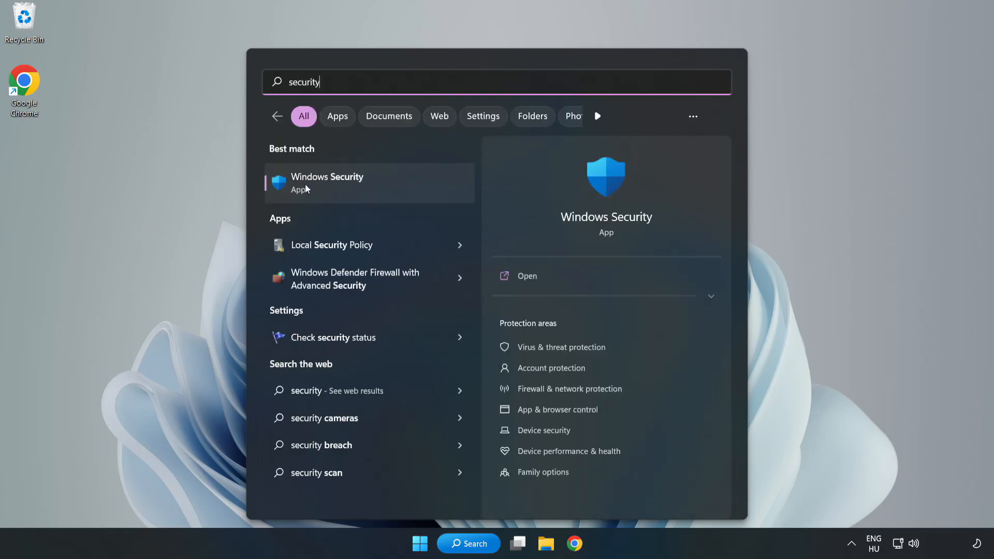
click(328, 183)
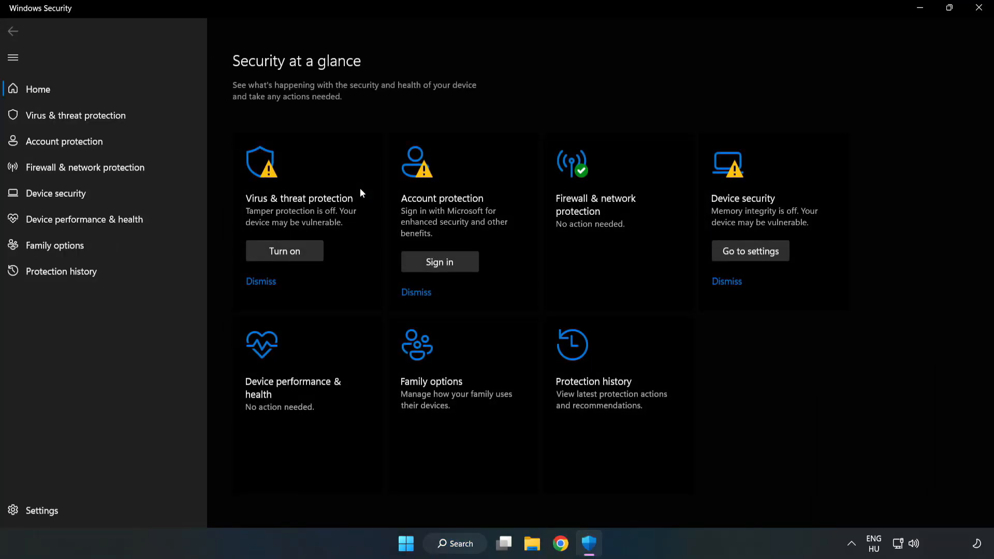
mouse_move(56, 115)
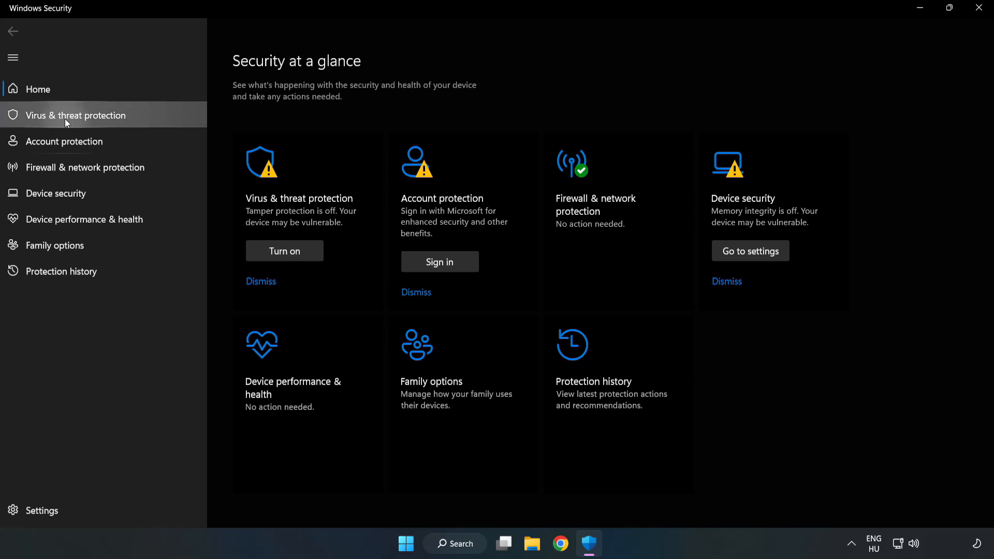
Step: Navigate Virus & threat protection > Manage settings to the empty Exclusions page
click(74, 115)
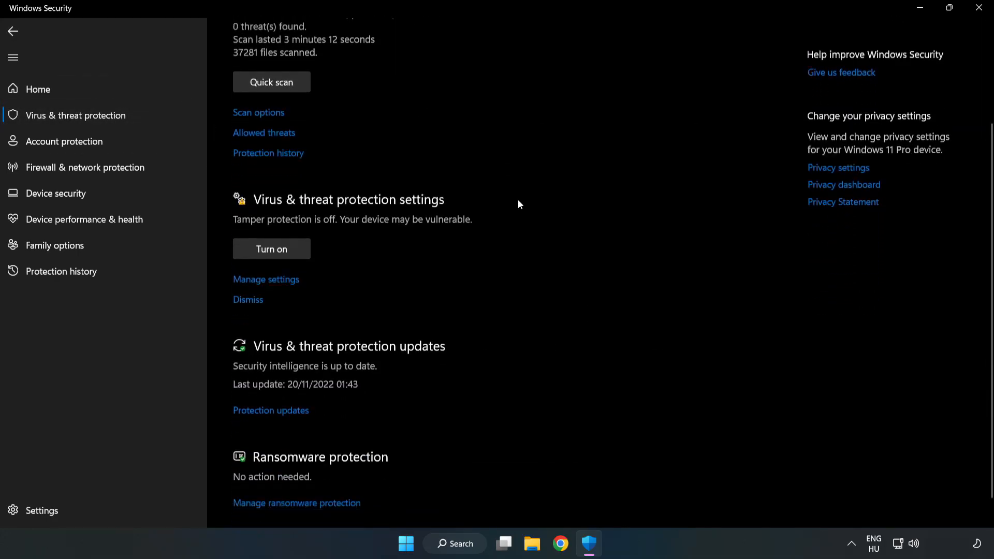
scroll(down, 3)
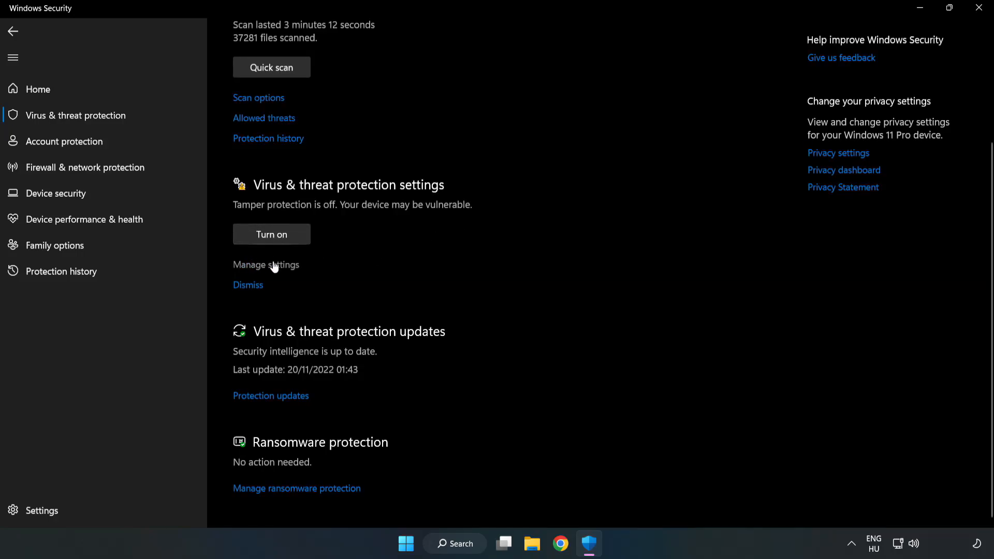
click(266, 264)
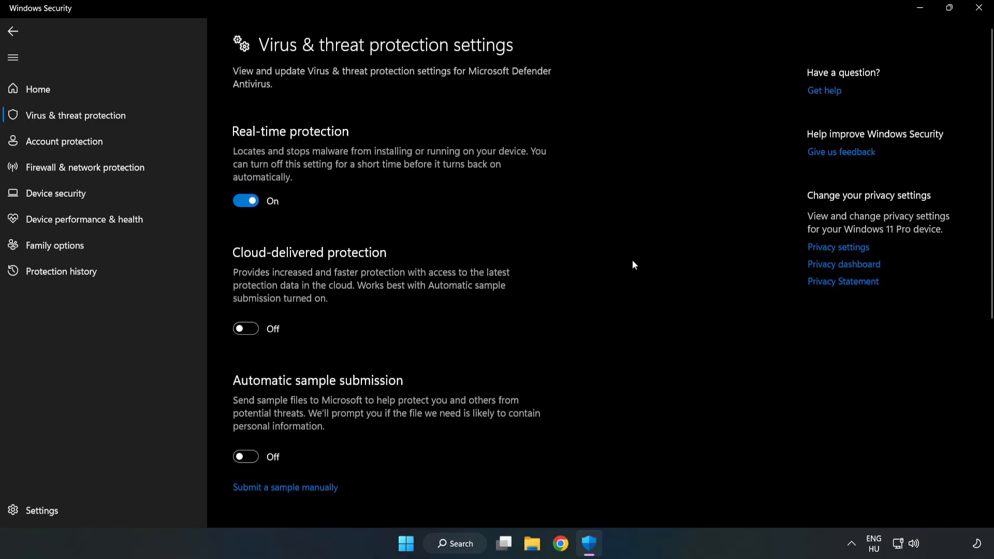
scroll(down, 3)
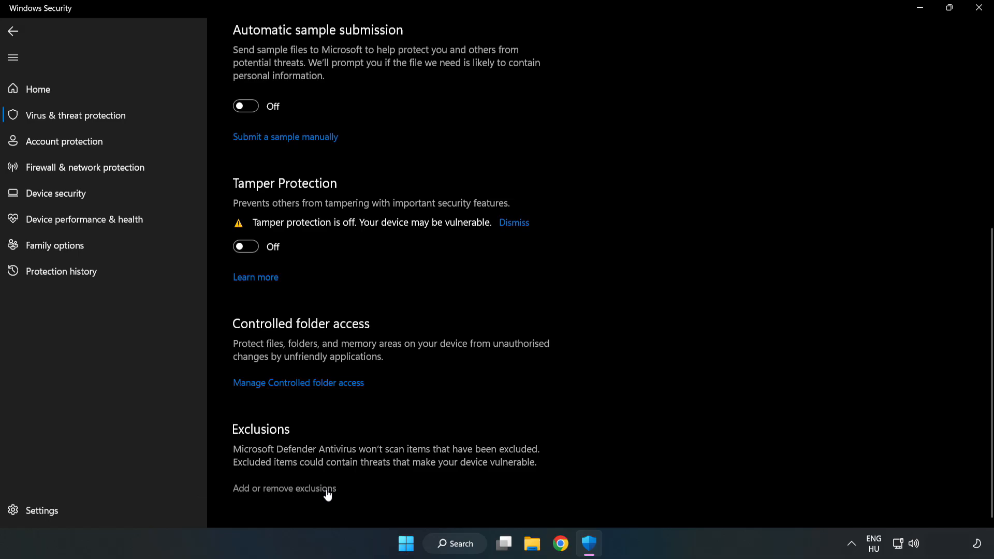
click(284, 487)
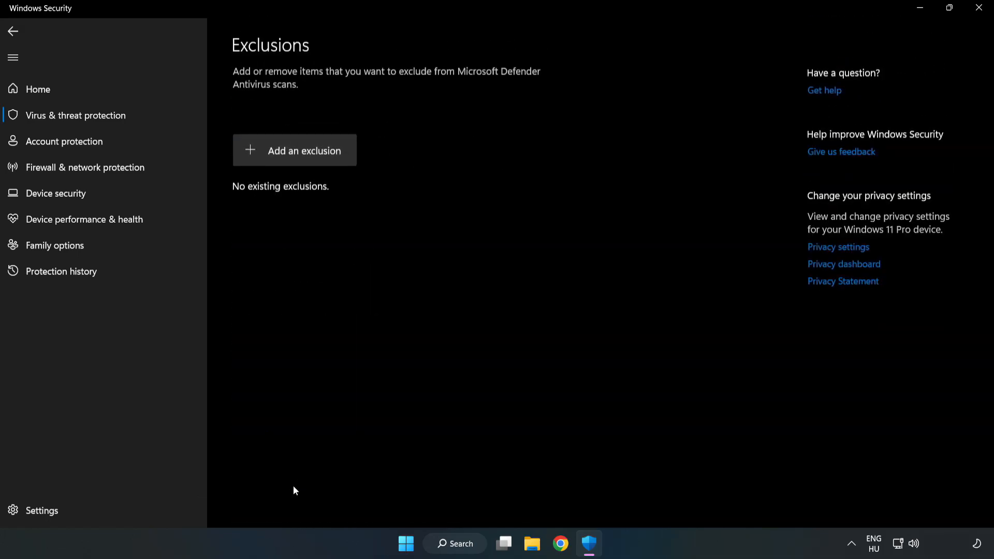
mouse_move(295, 150)
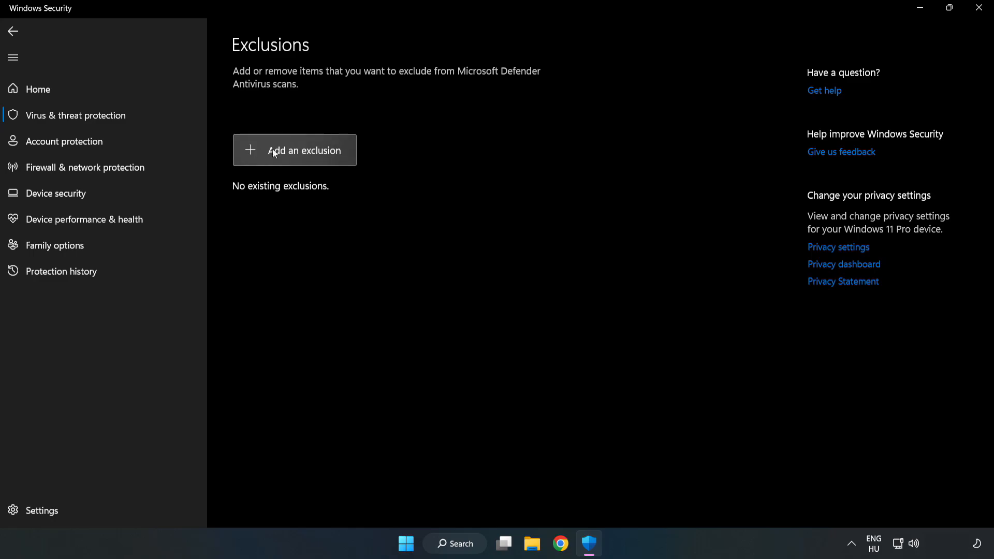
Step: Start a File exclusion and browse into C:\Program Files (x86)
click(305, 150)
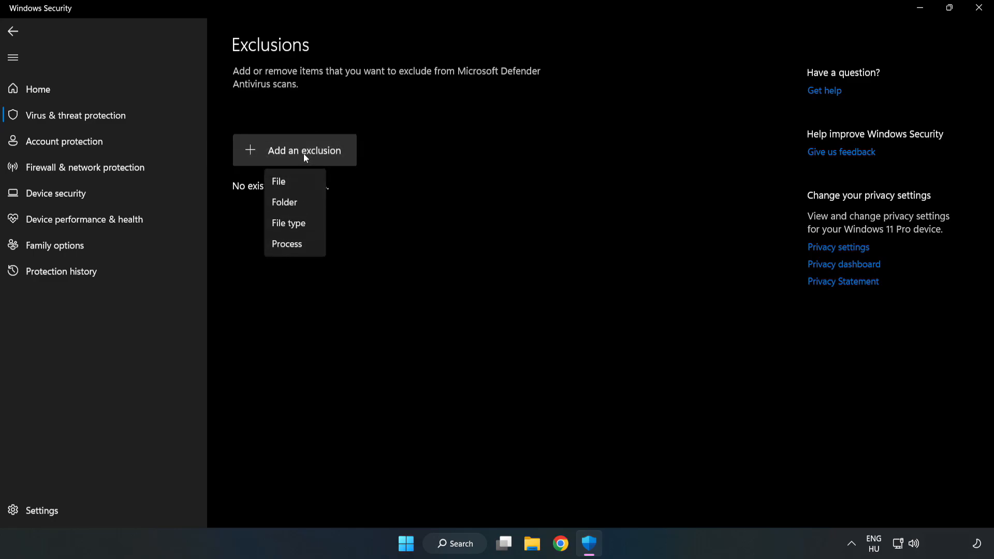
mouse_move(277, 182)
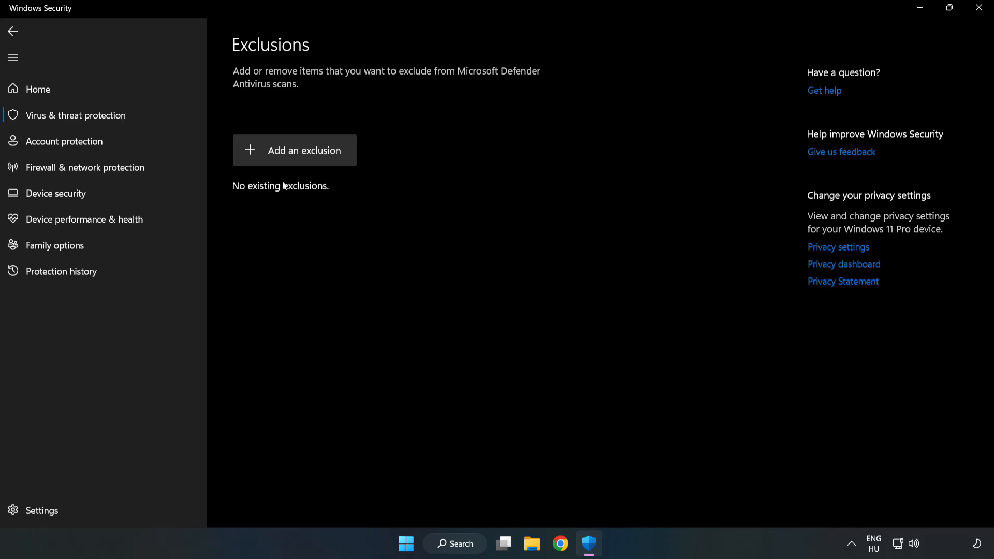
click(294, 151)
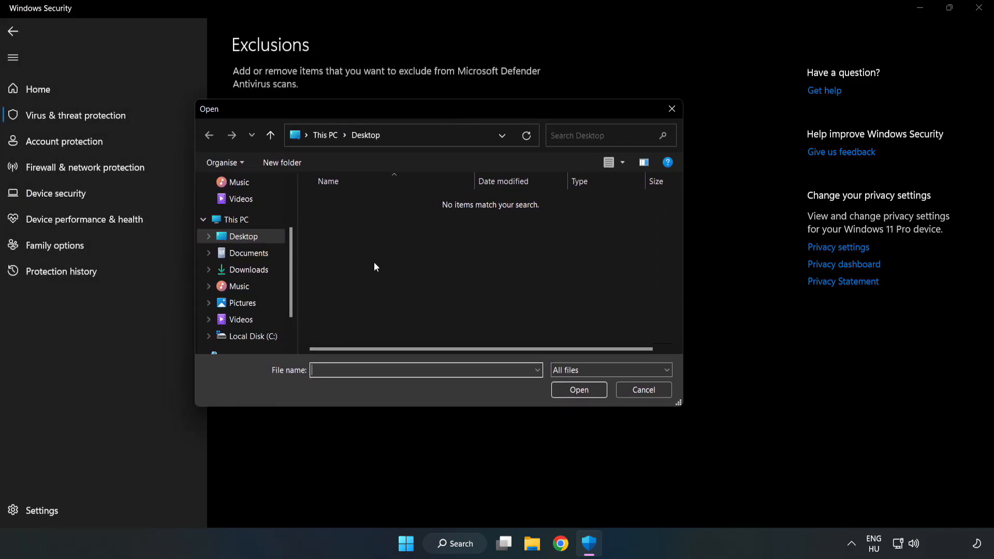
click(251, 335)
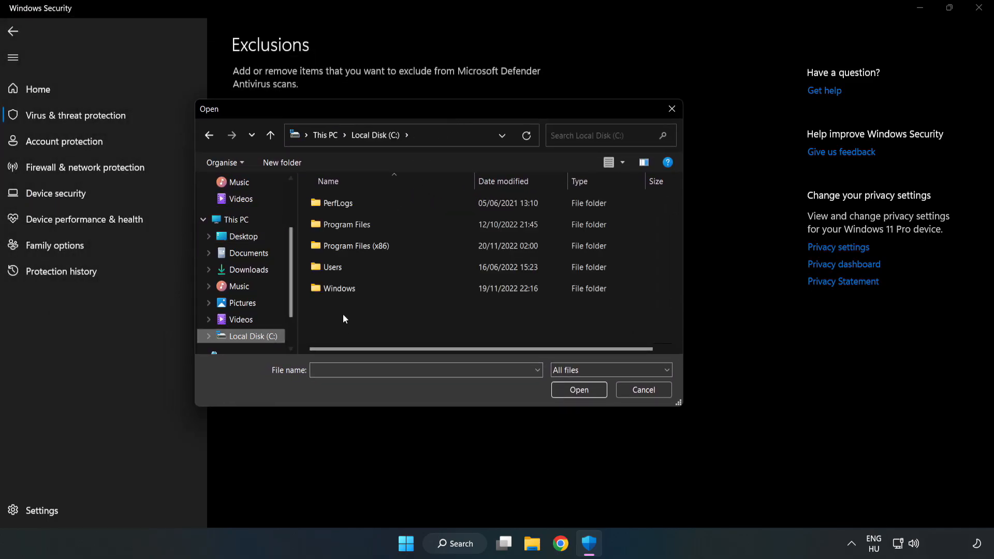
double_click(355, 246)
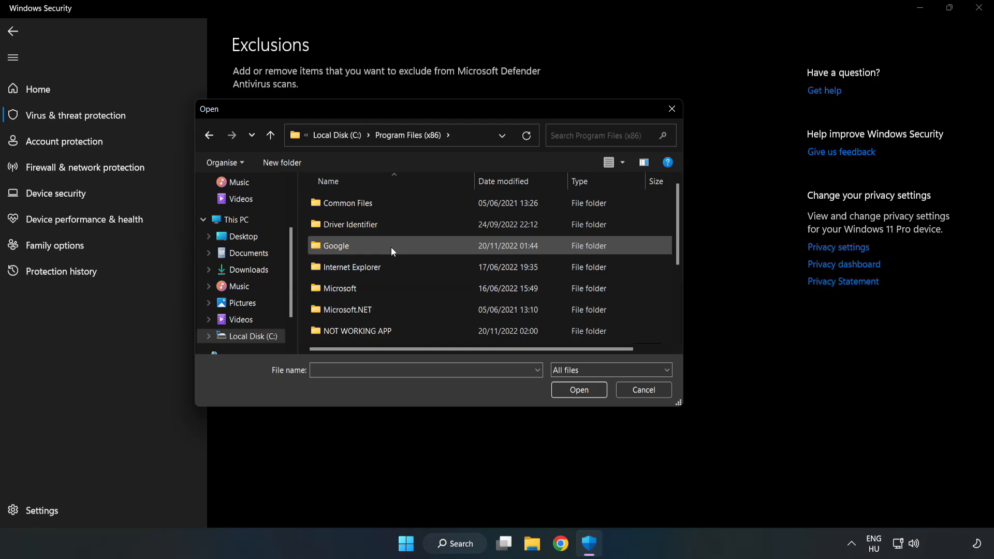
Step: Select the NOT WORKING APP shortcut, adding the chrome.exe path as an exclusion
double_click(356, 331)
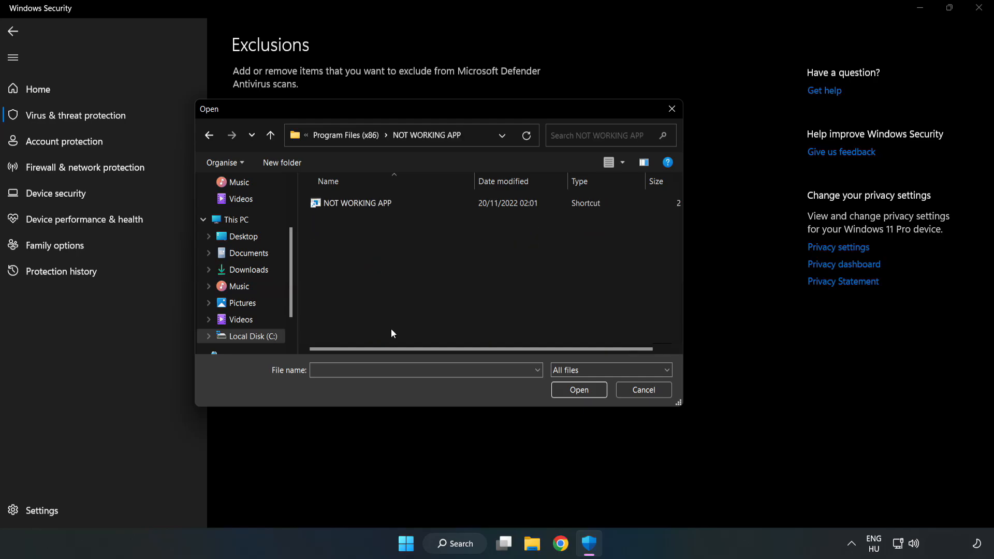
click(357, 203)
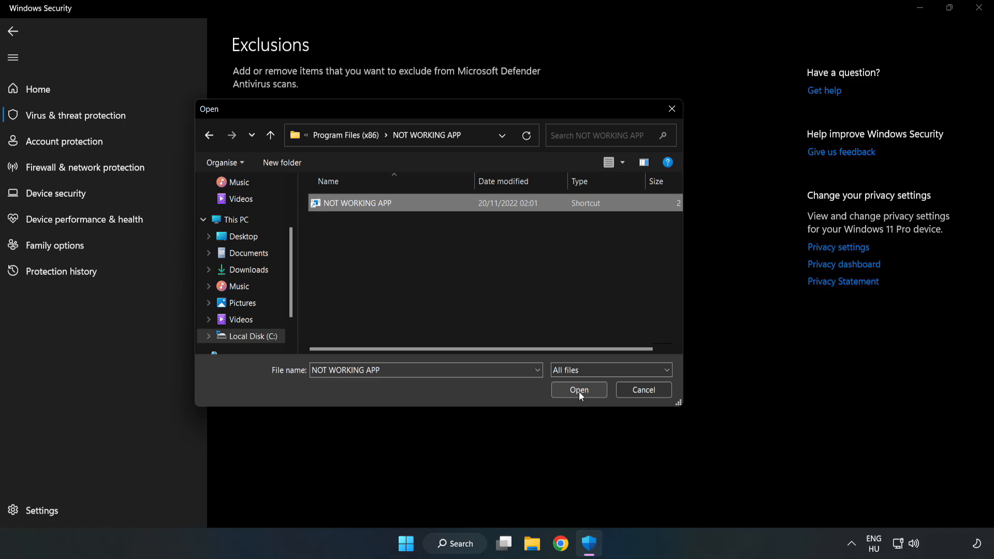
click(578, 389)
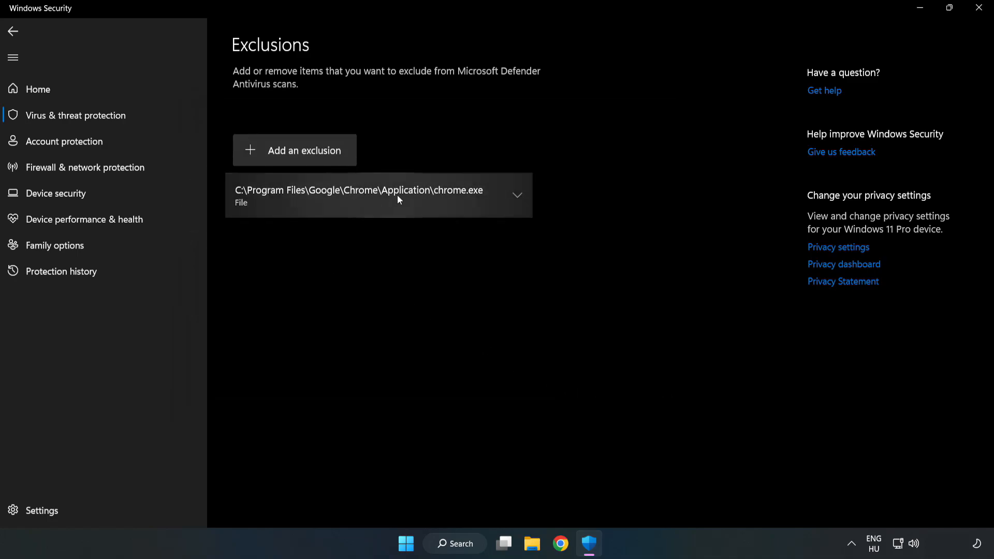
mouse_move(615, 267)
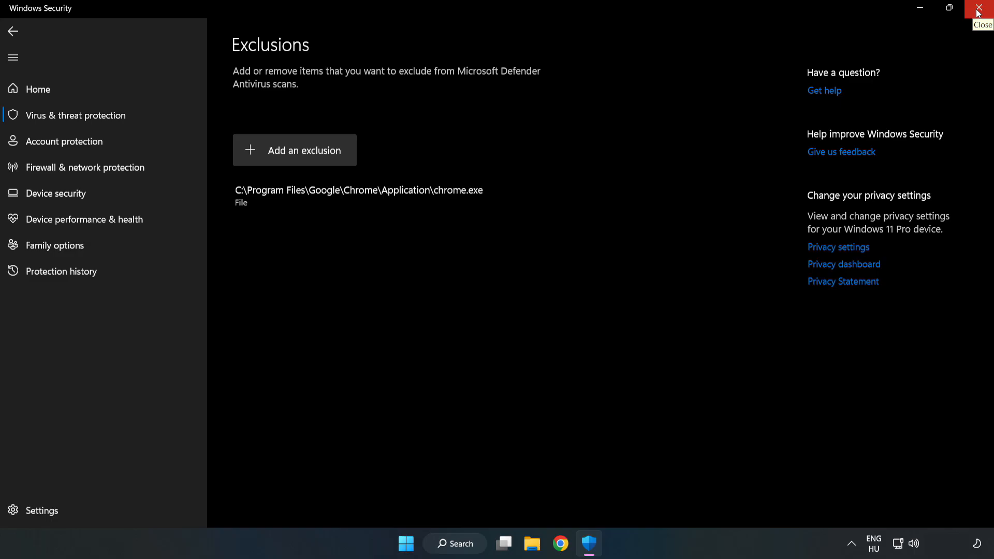
Step: Close Windows Security and open the Start menu's power options
click(978, 8)
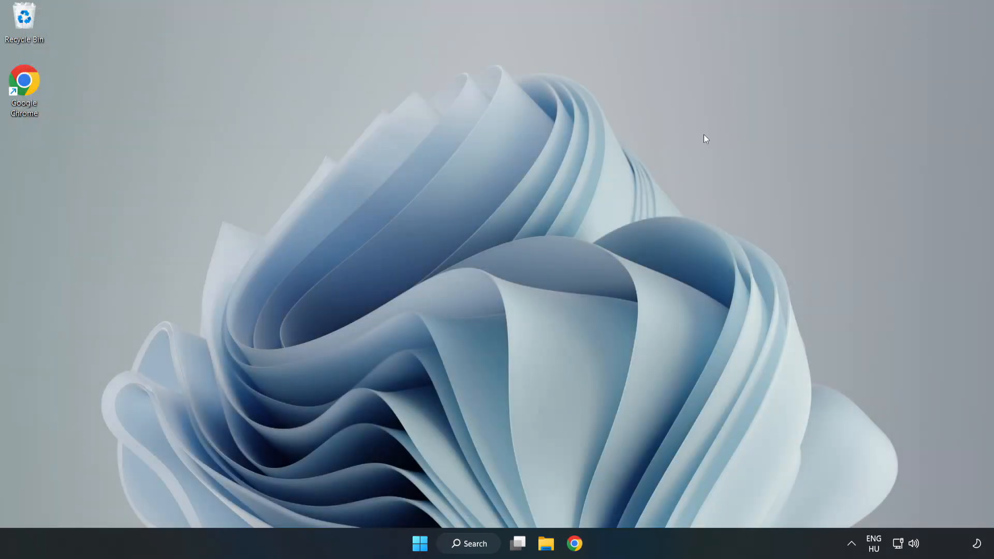
mouse_move(504, 280)
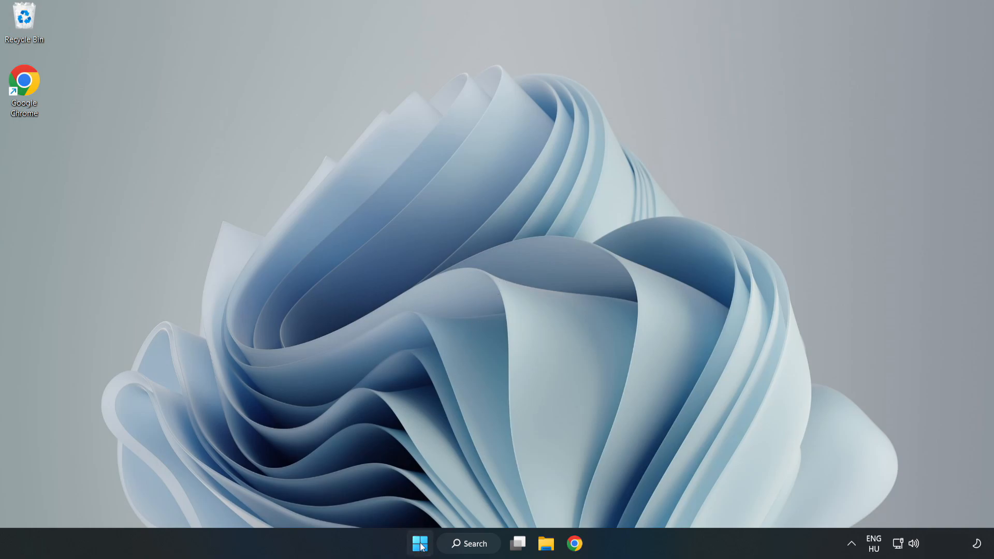
click(419, 544)
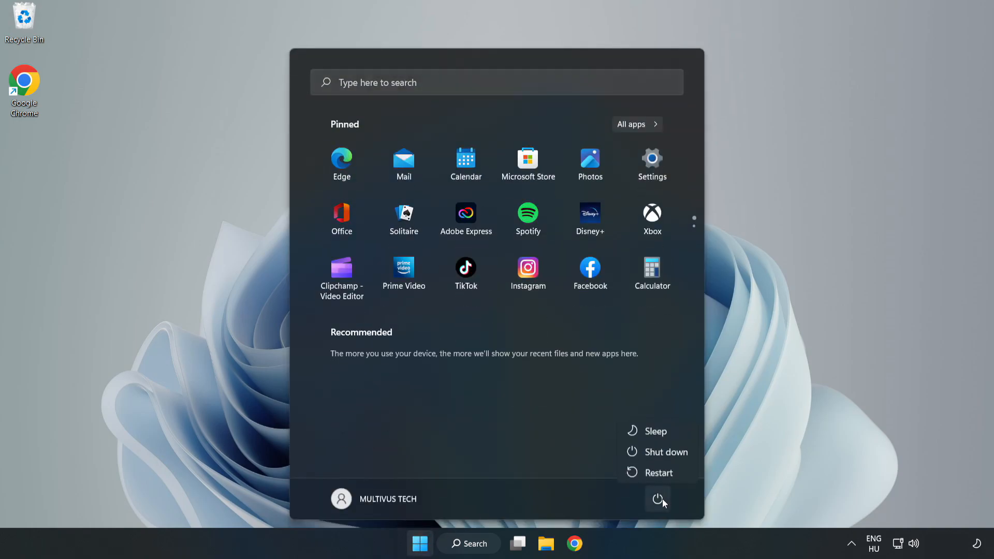